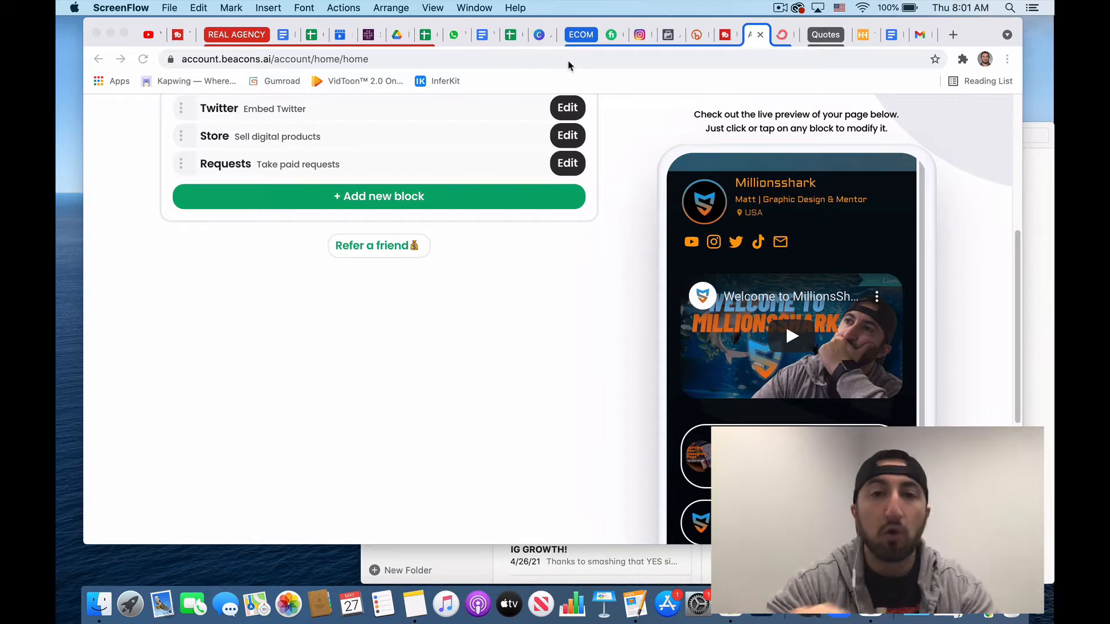
{"action": "mouse_move", "coordinate": [587, 24]}
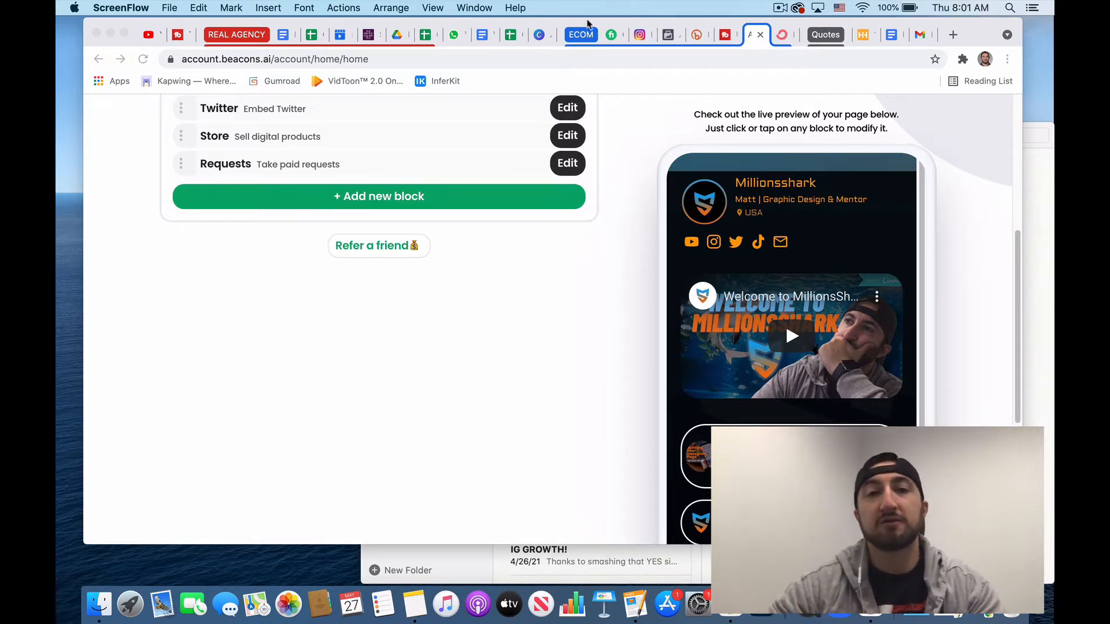
Switch to the Canva Graphic Design Basics course tab
{"action": "left_click", "coordinate": [541, 34]}
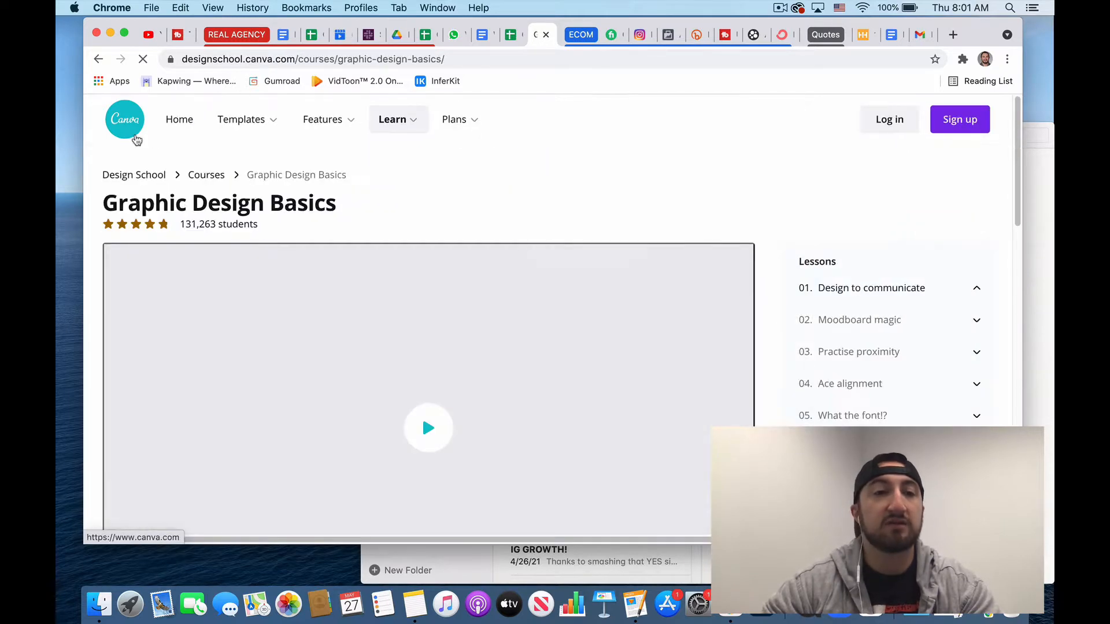
Go to the Canva home page and show the Create a design list
{"action": "left_click", "coordinate": [123, 119]}
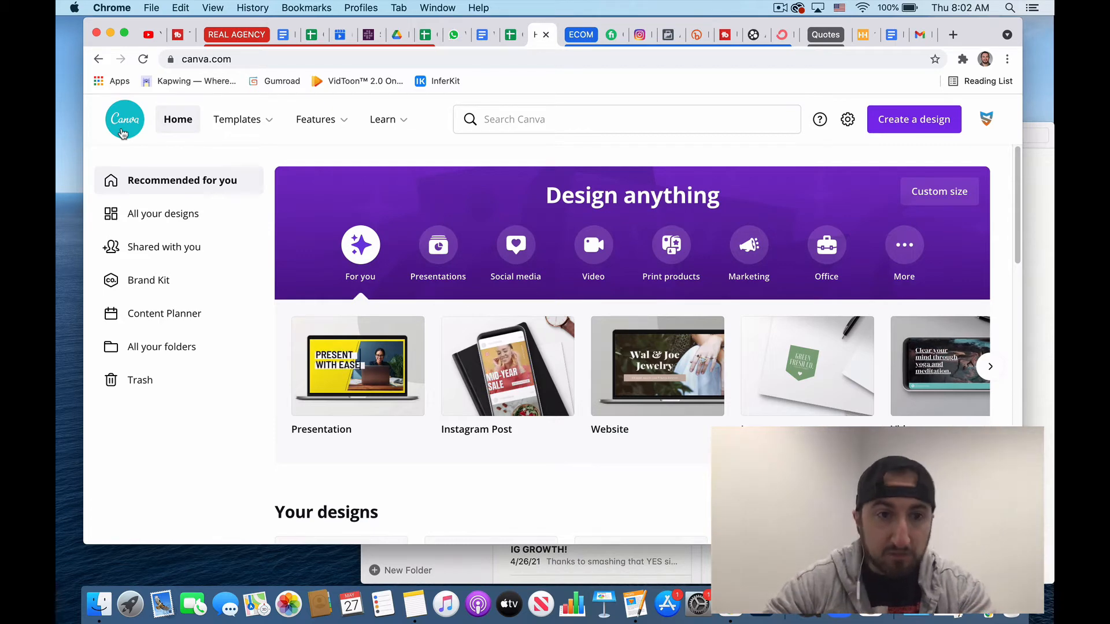
{"action": "left_click", "coordinate": [315, 119]}
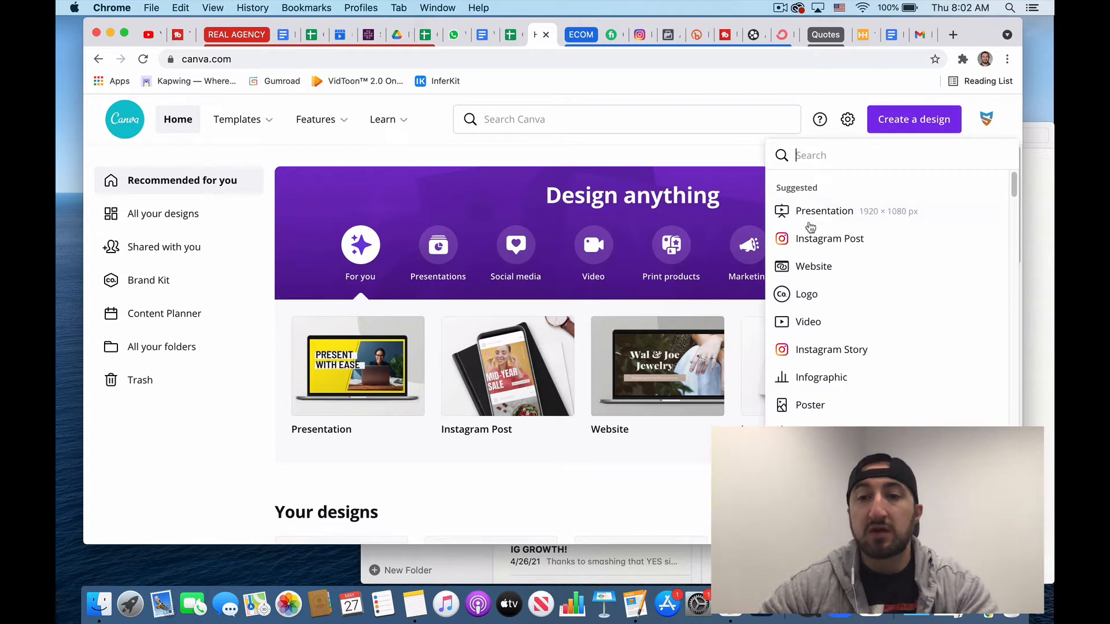
{"action": "mouse_move", "coordinate": [825, 211]}
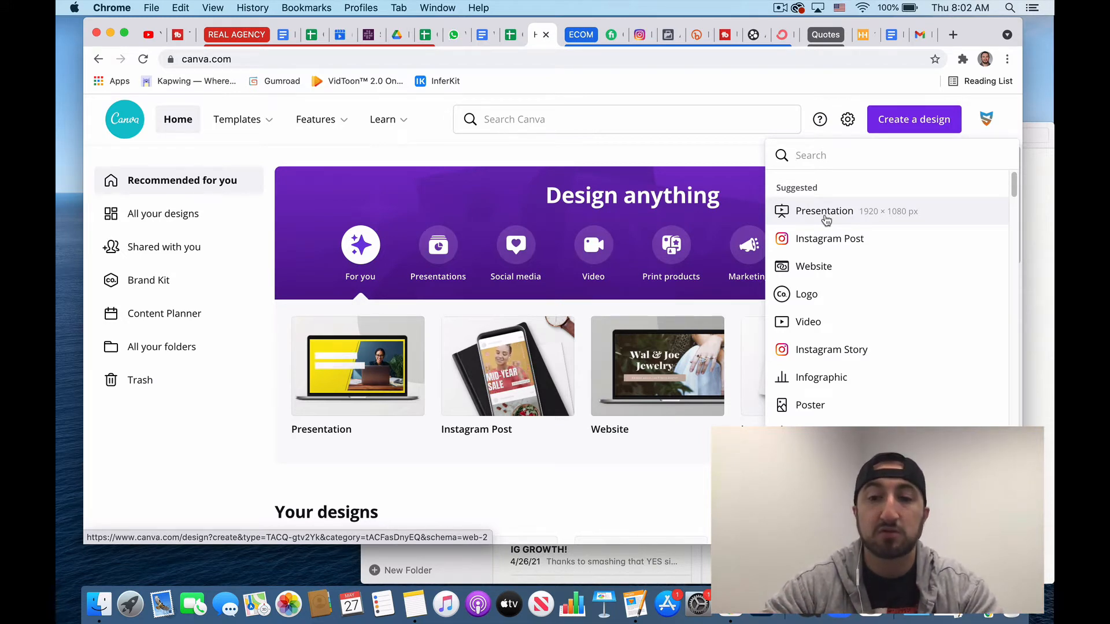
Choose Instagram Story from the design types to start a blank design
{"action": "scroll", "scroll_direction": "down", "scroll_amount": 3}
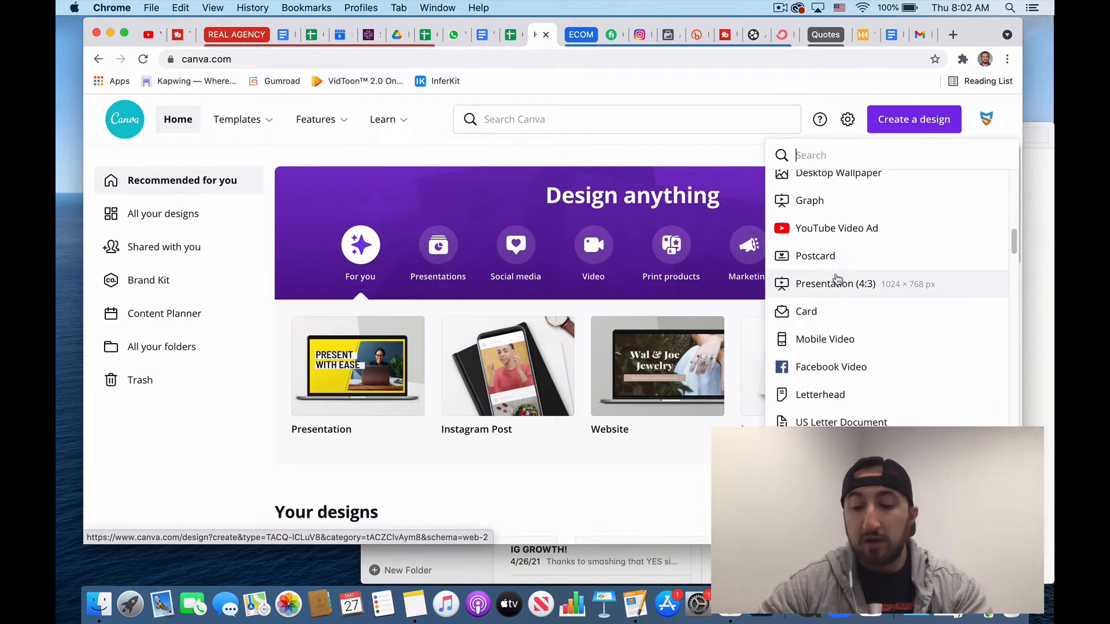
{"action": "mouse_move", "coordinate": [833, 283]}
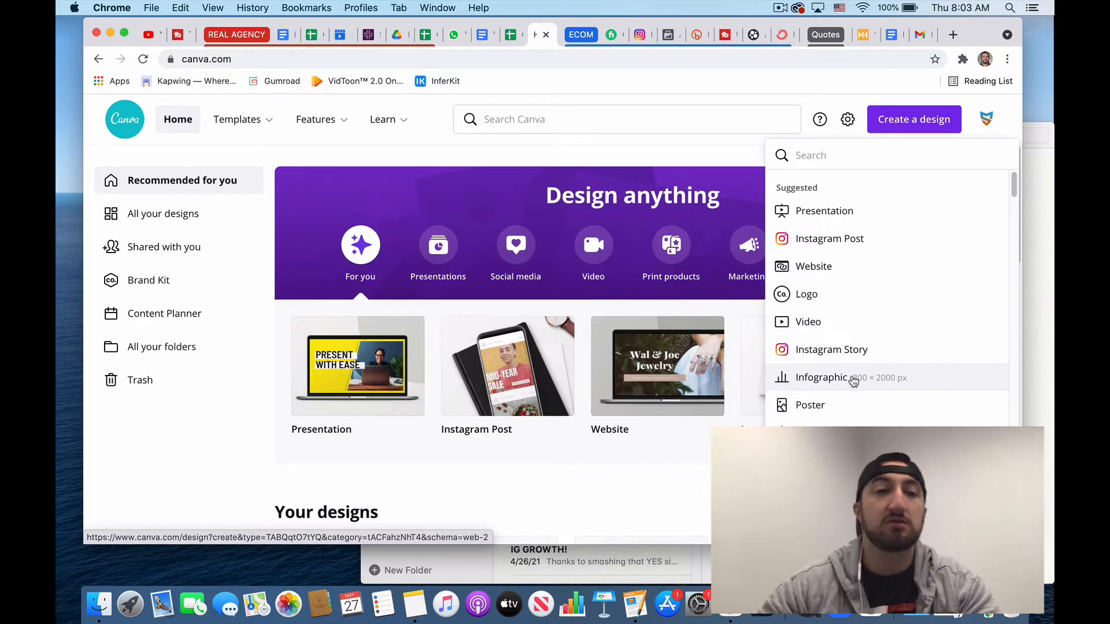
{"action": "mouse_move", "coordinate": [814, 266]}
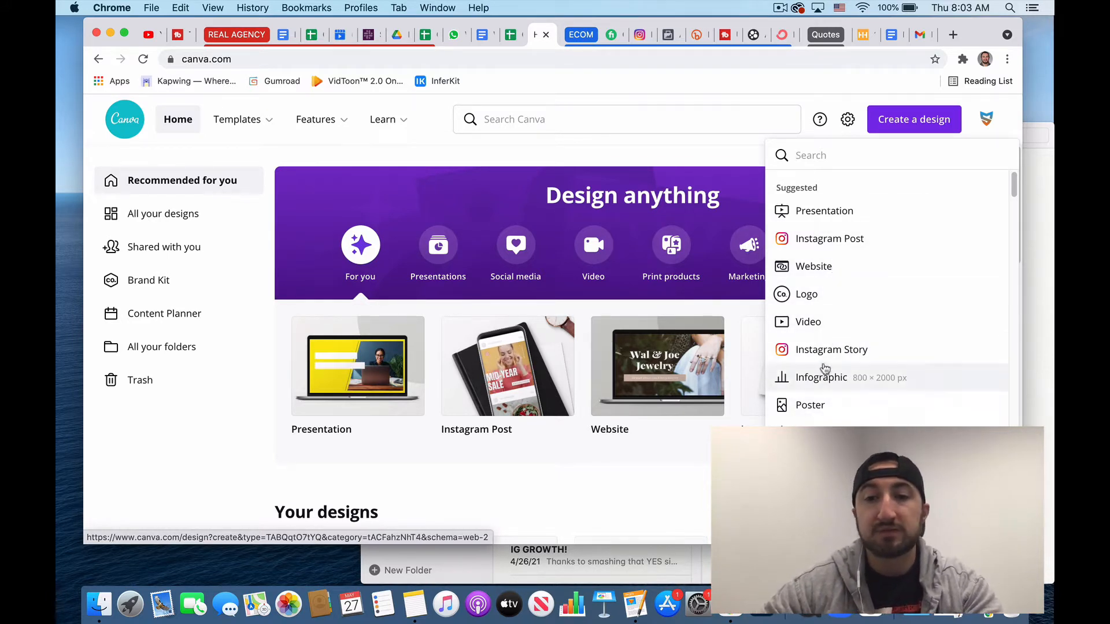
{"action": "mouse_move", "coordinate": [831, 349]}
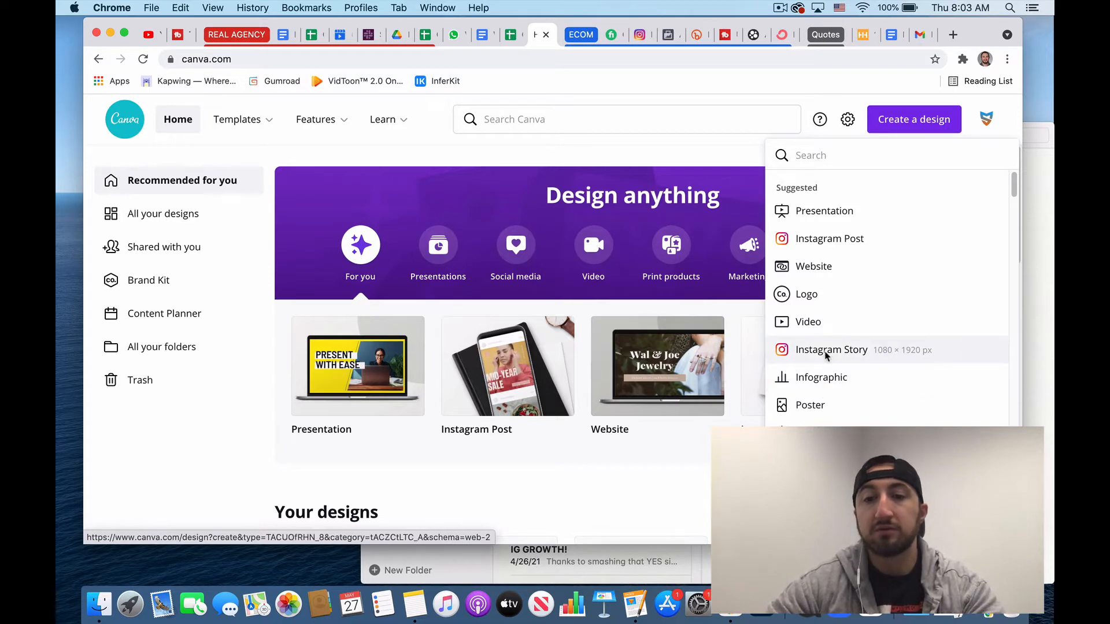
{"action": "left_click", "coordinate": [831, 349]}
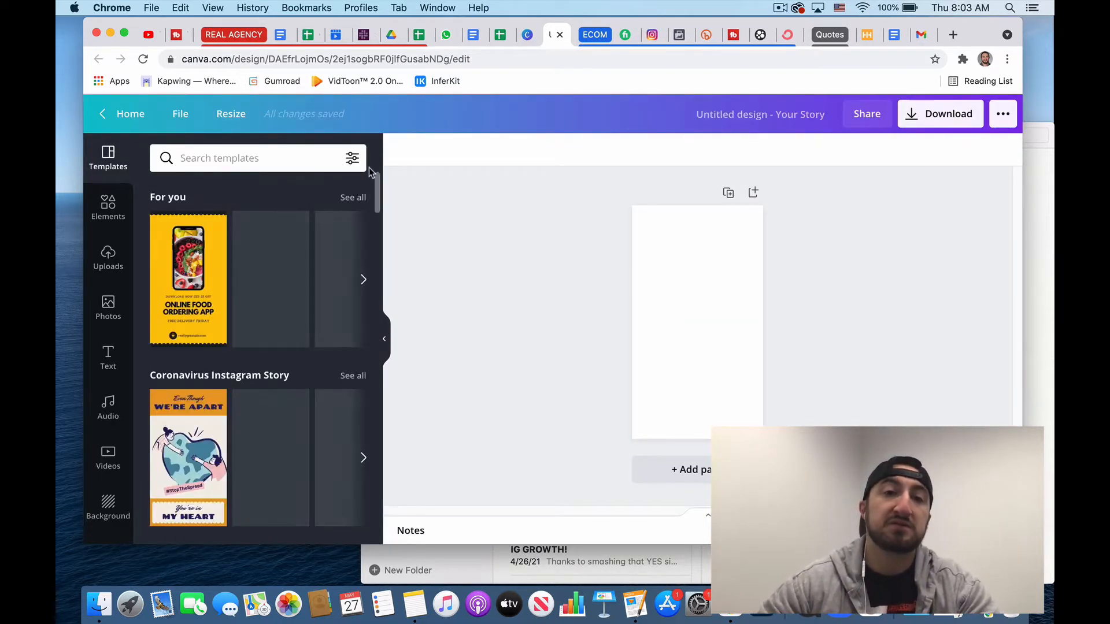
Browse the Instagram Story template categories such as Love and Get To Know Me
{"action": "left_click", "coordinate": [352, 158]}
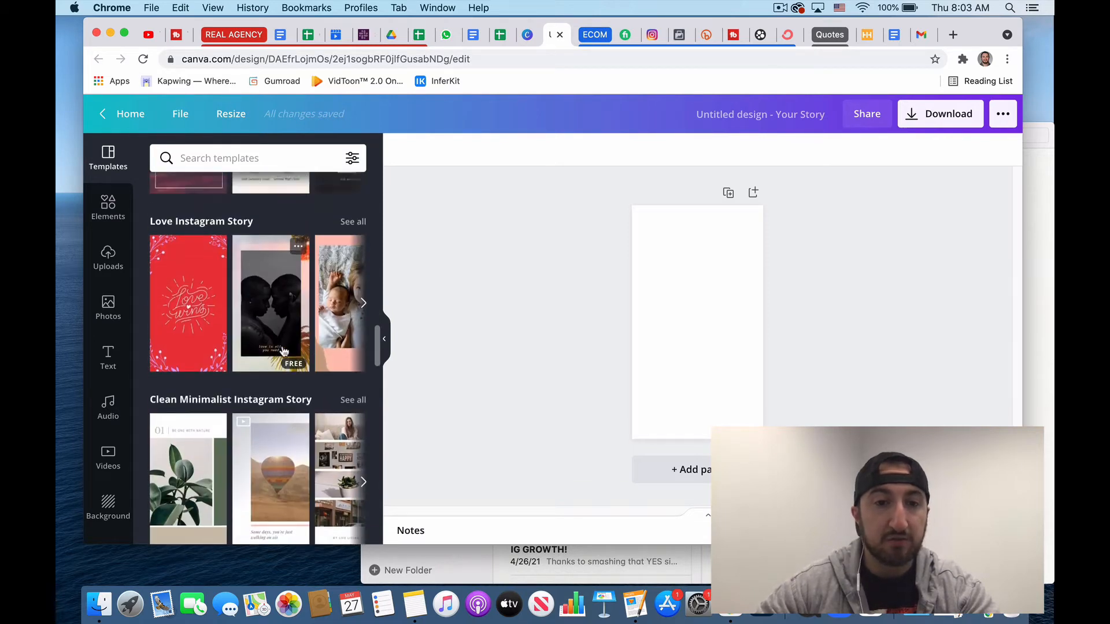
{"action": "scroll", "scroll_direction": "down", "scroll_amount": 3}
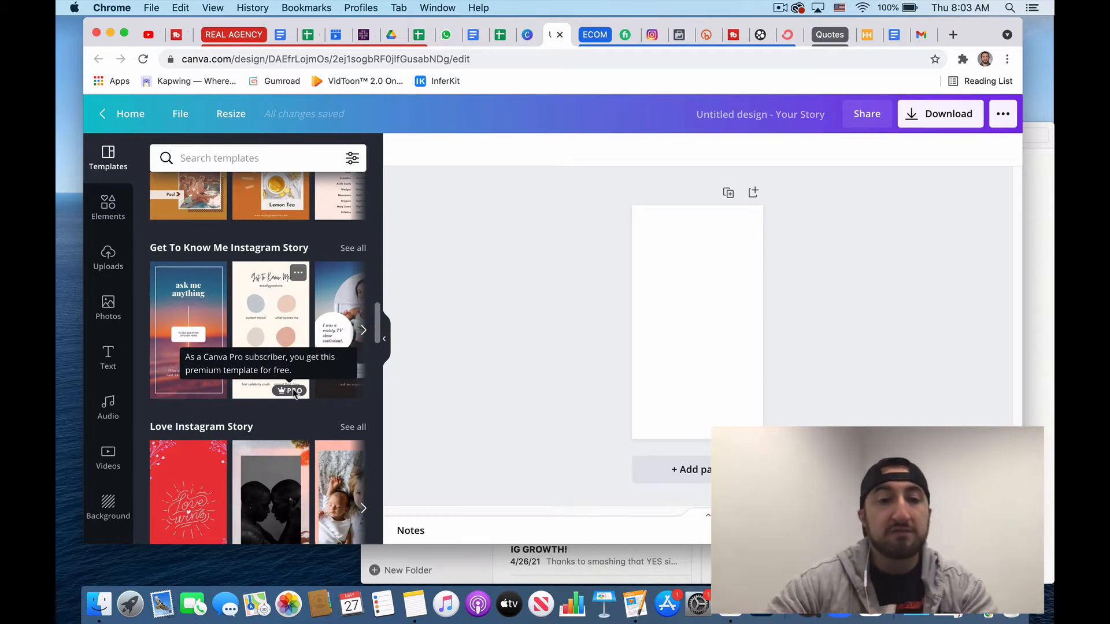
{"action": "mouse_move", "coordinate": [233, 308]}
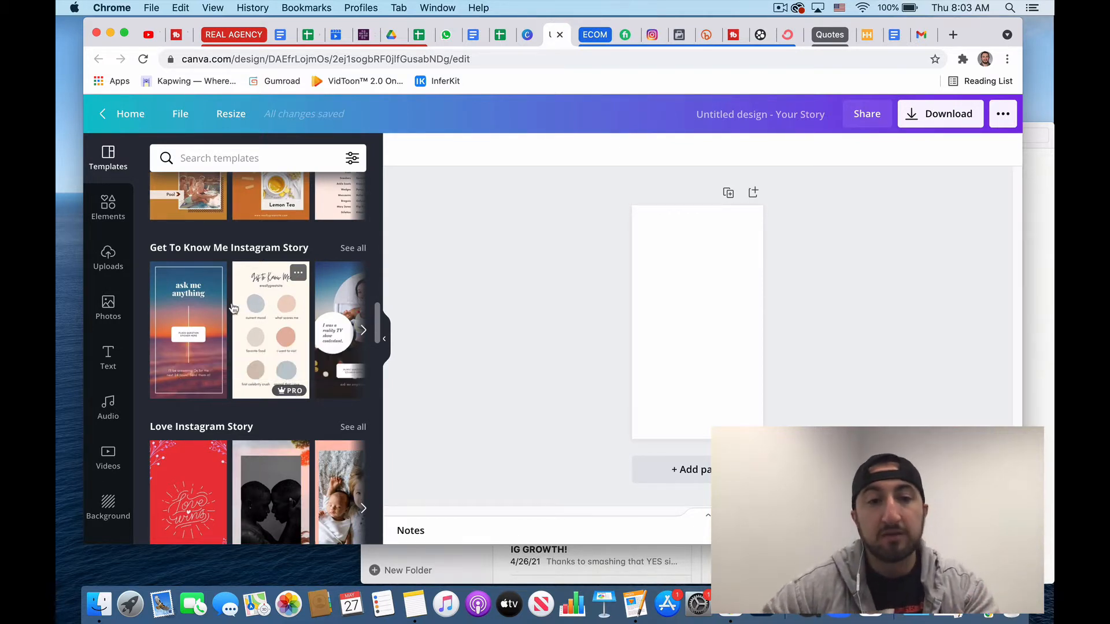
{"action": "mouse_move", "coordinate": [291, 391]}
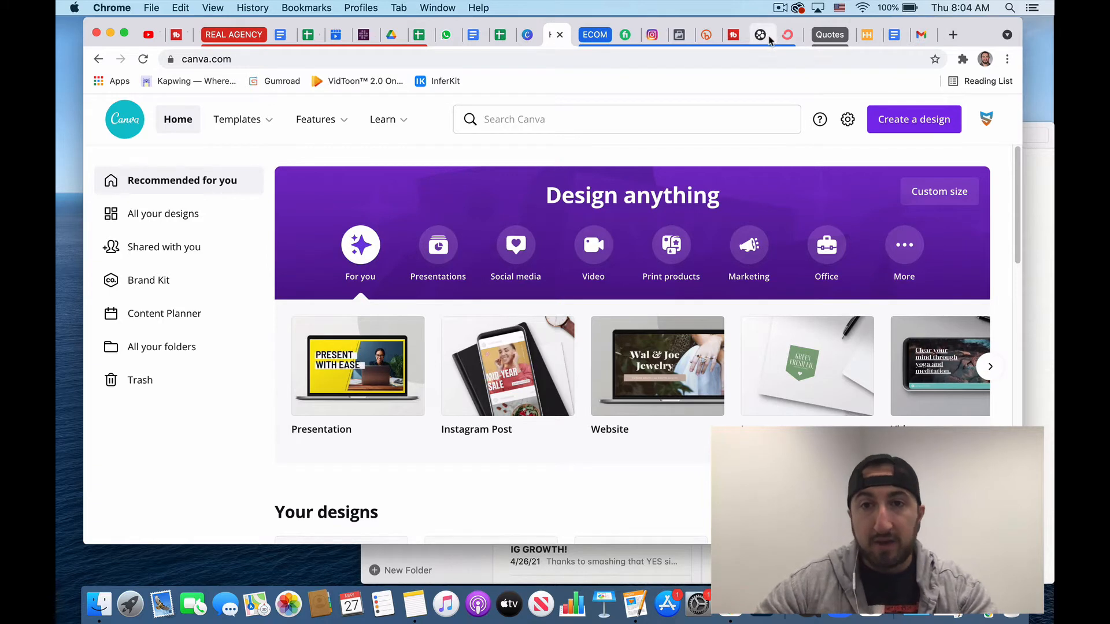
{"action": "mouse_move", "coordinate": [761, 35]}
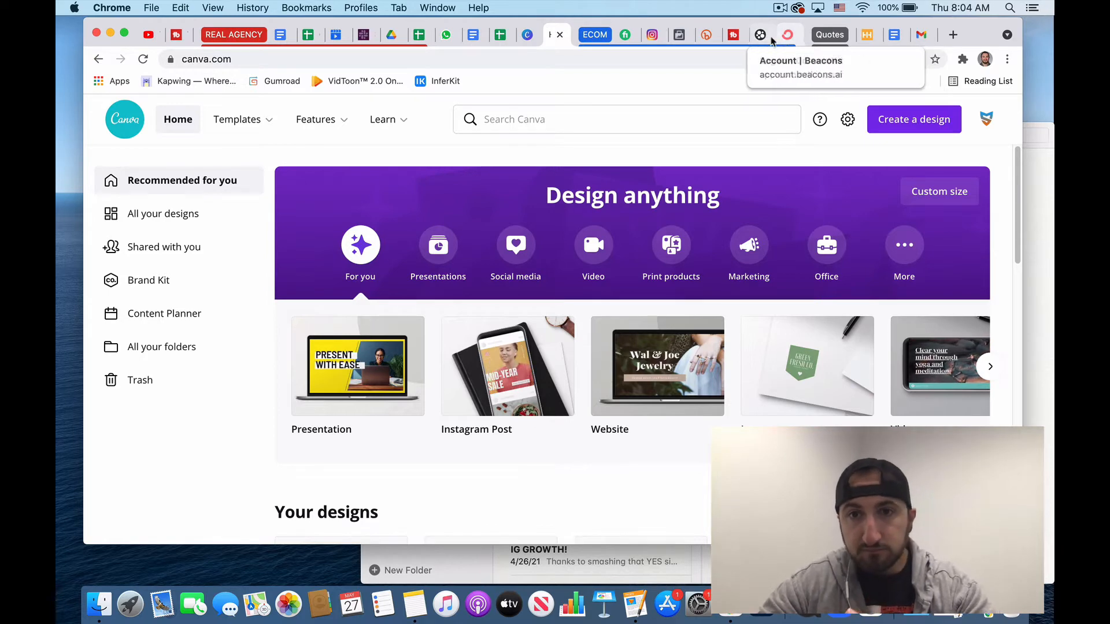
Switch to the Beacons.ai editor and review the live link-in-bio preview with its link buttons
{"action": "left_click", "coordinate": [763, 34]}
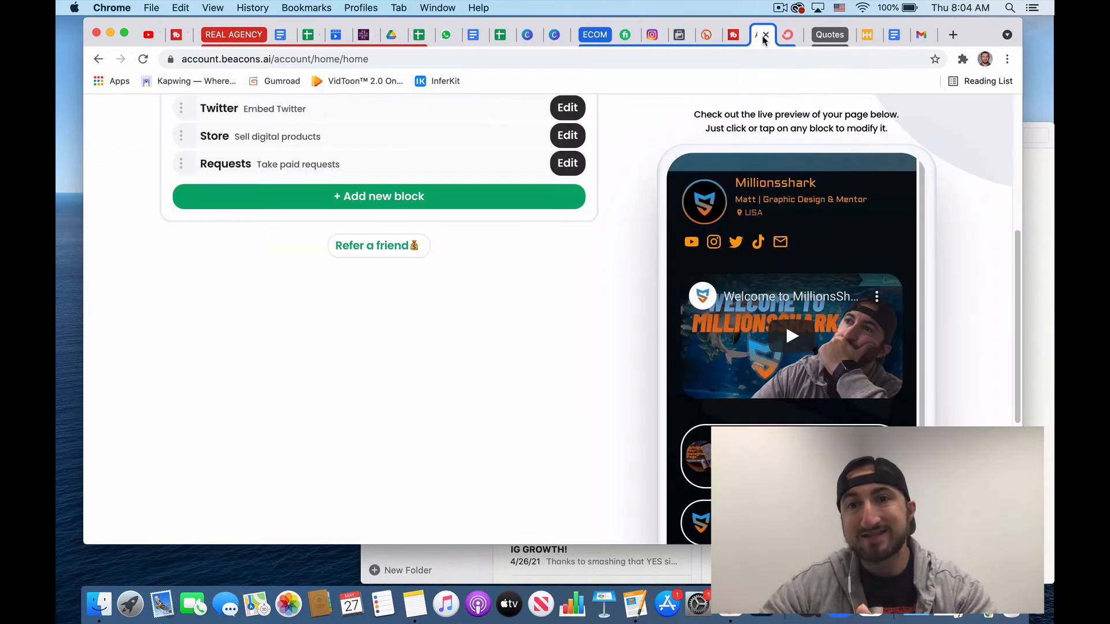
{"action": "scroll", "scroll_direction": "down", "scroll_amount": 3}
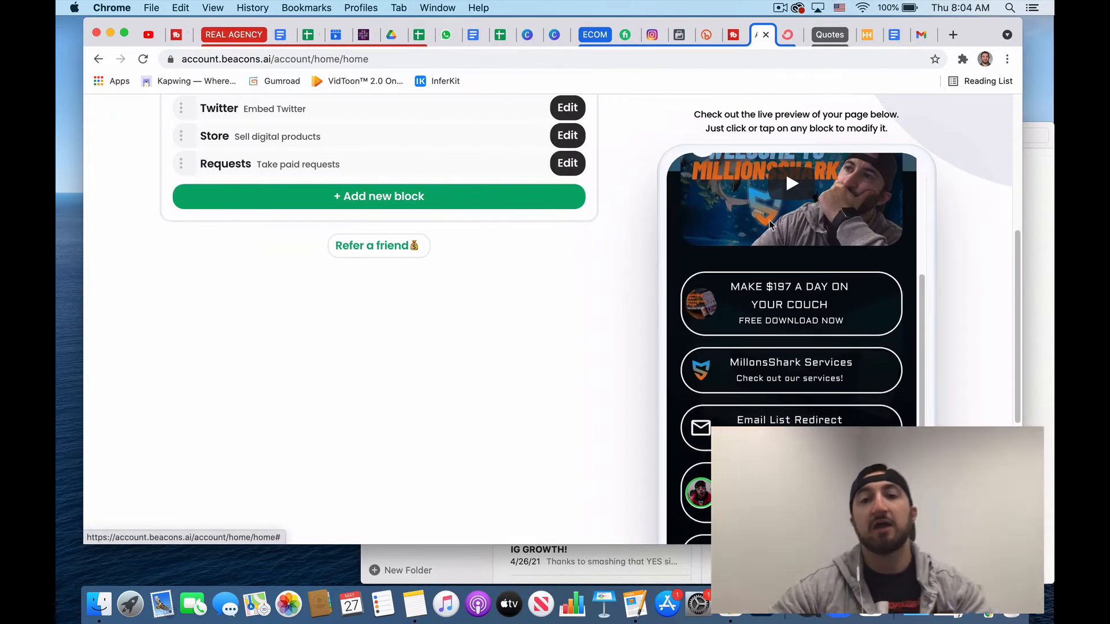
{"action": "scroll", "scroll_direction": "down", "scroll_amount": 3}
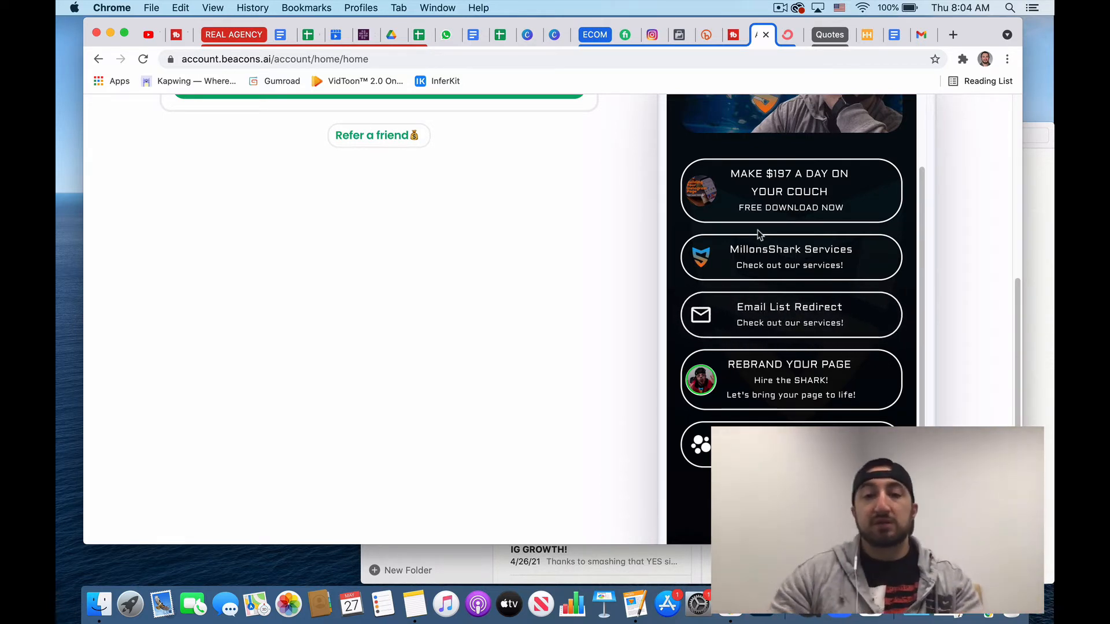
{"action": "mouse_move", "coordinate": [667, 227]}
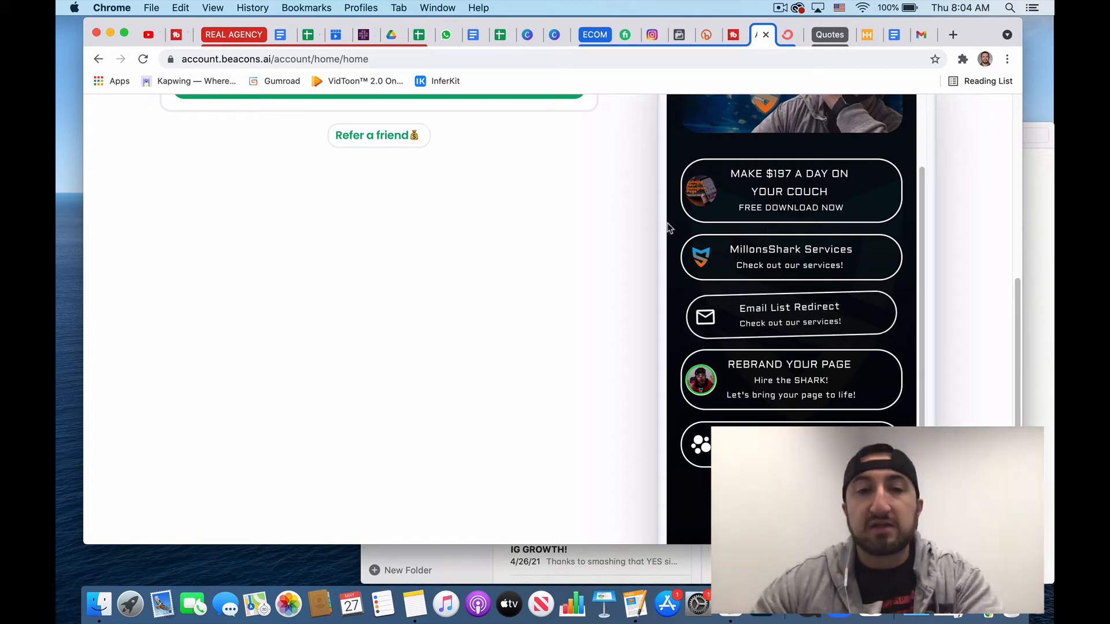
{"action": "scroll", "scroll_direction": "up", "scroll_amount": 3}
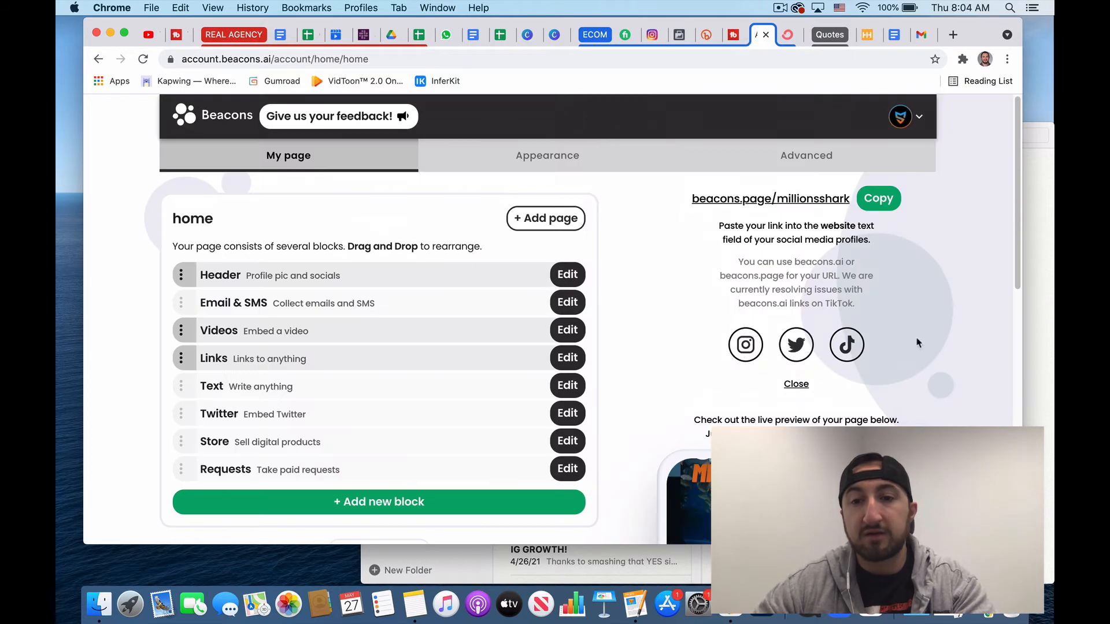
{"action": "scroll", "scroll_direction": "down", "scroll_amount": 3}
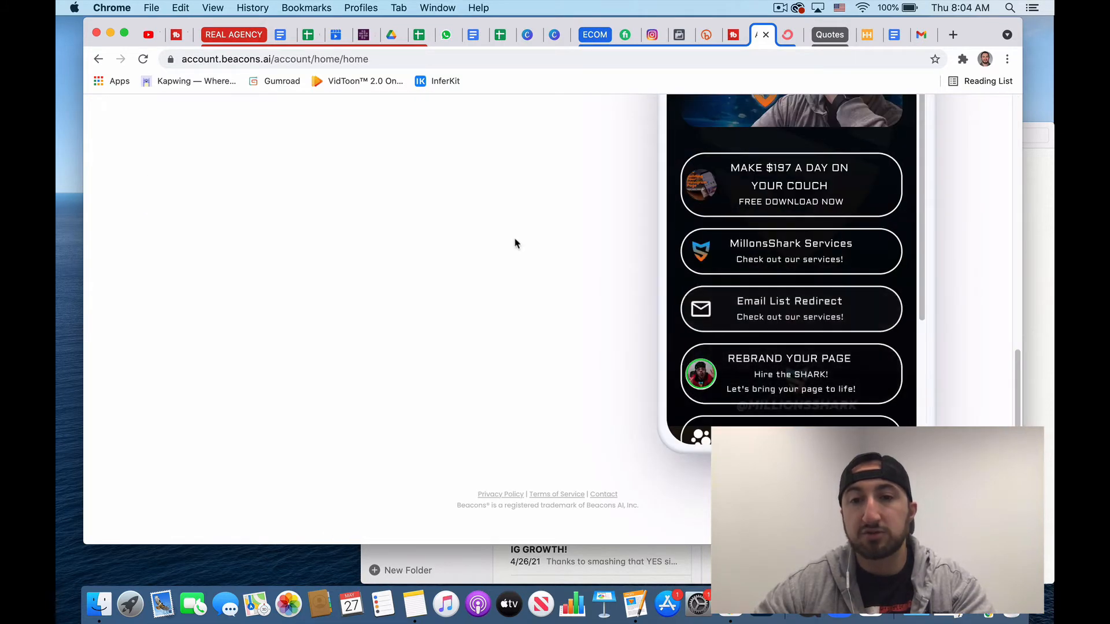
{"action": "scroll", "scroll_direction": "up", "scroll_amount": 3}
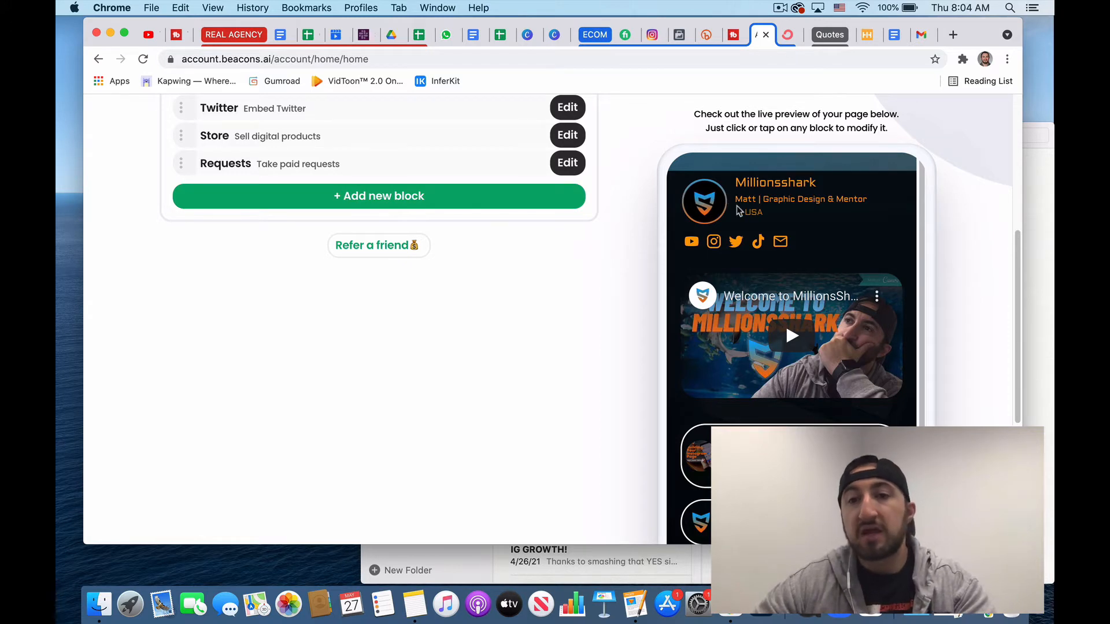
{"action": "left_click", "coordinate": [793, 198]}
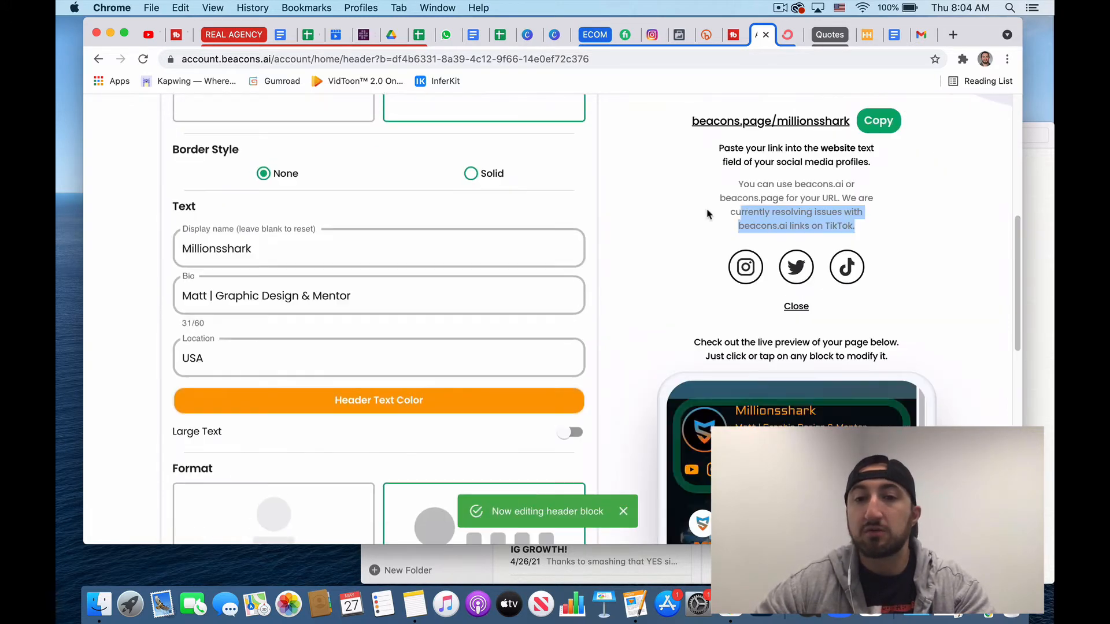
{"action": "scroll", "scroll_direction": "down", "scroll_amount": 3}
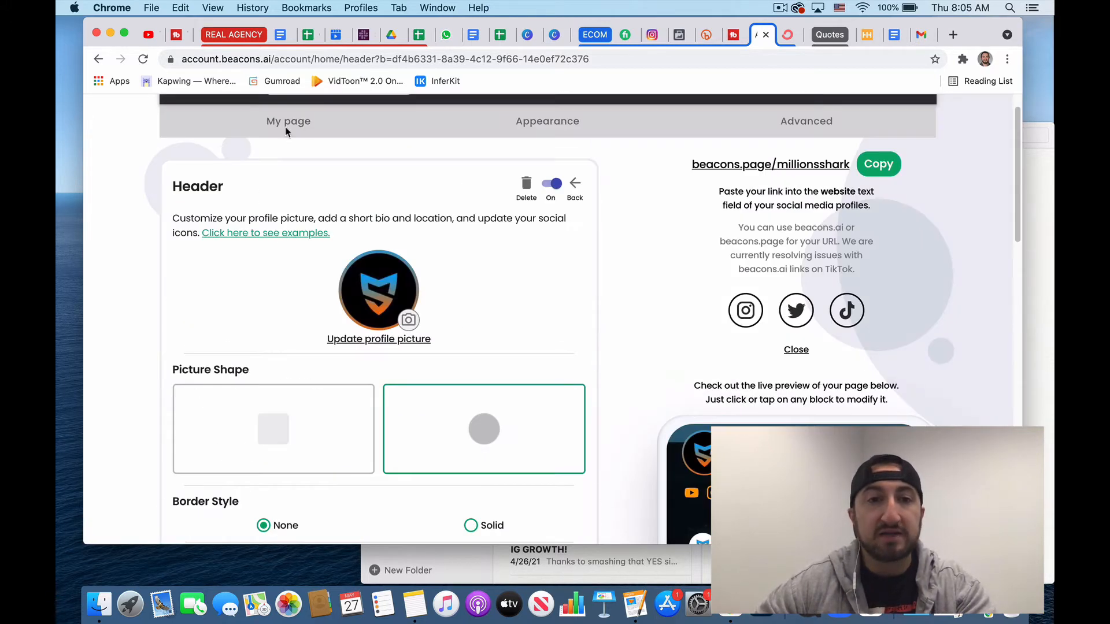
{"action": "left_click", "coordinate": [574, 188]}
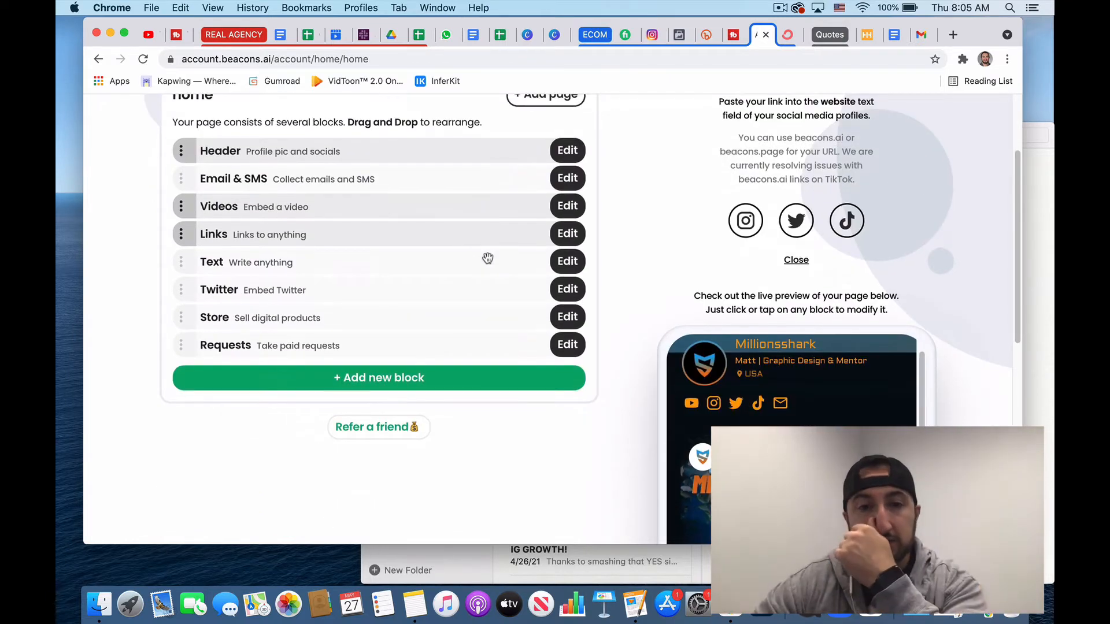
{"action": "left_click", "coordinate": [566, 206]}
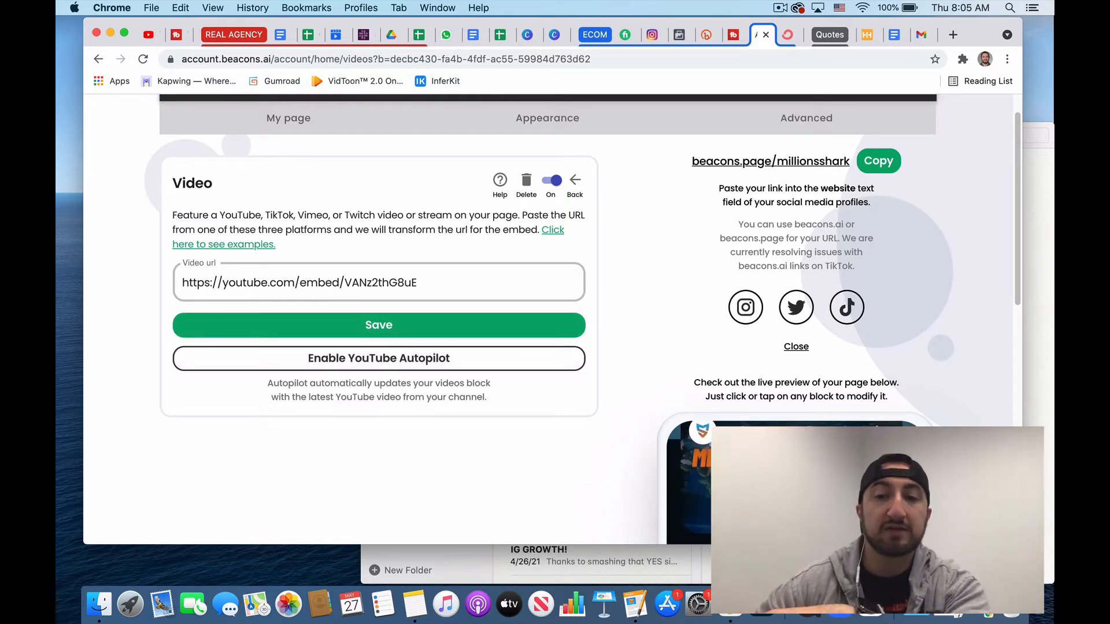
{"action": "mouse_move", "coordinate": [654, 439]}
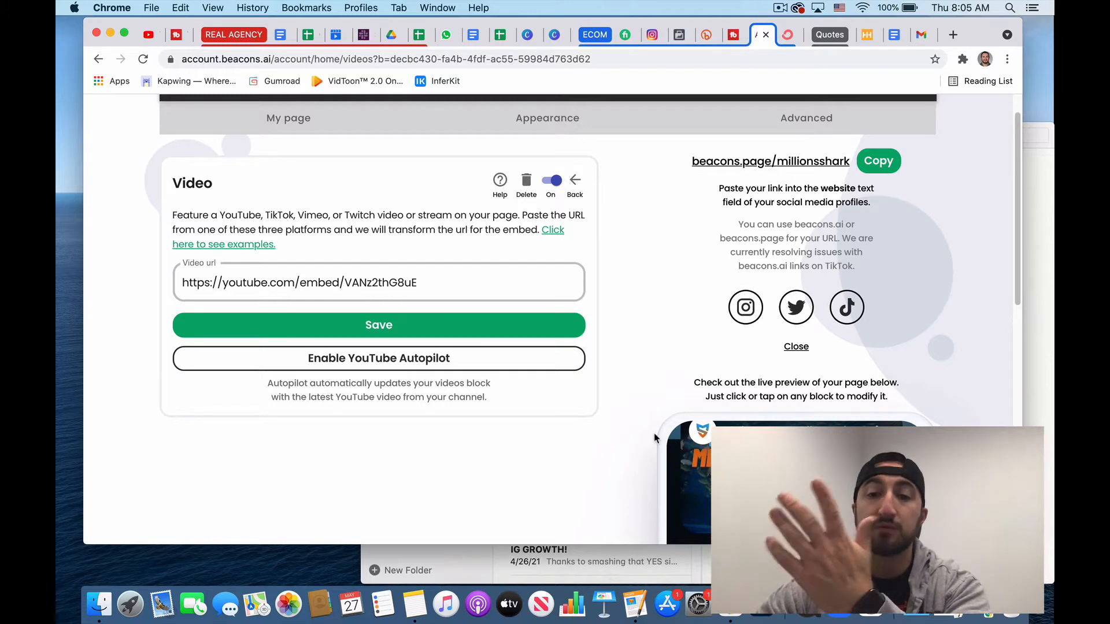
{"action": "scroll", "scroll_direction": "down", "scroll_amount": 3}
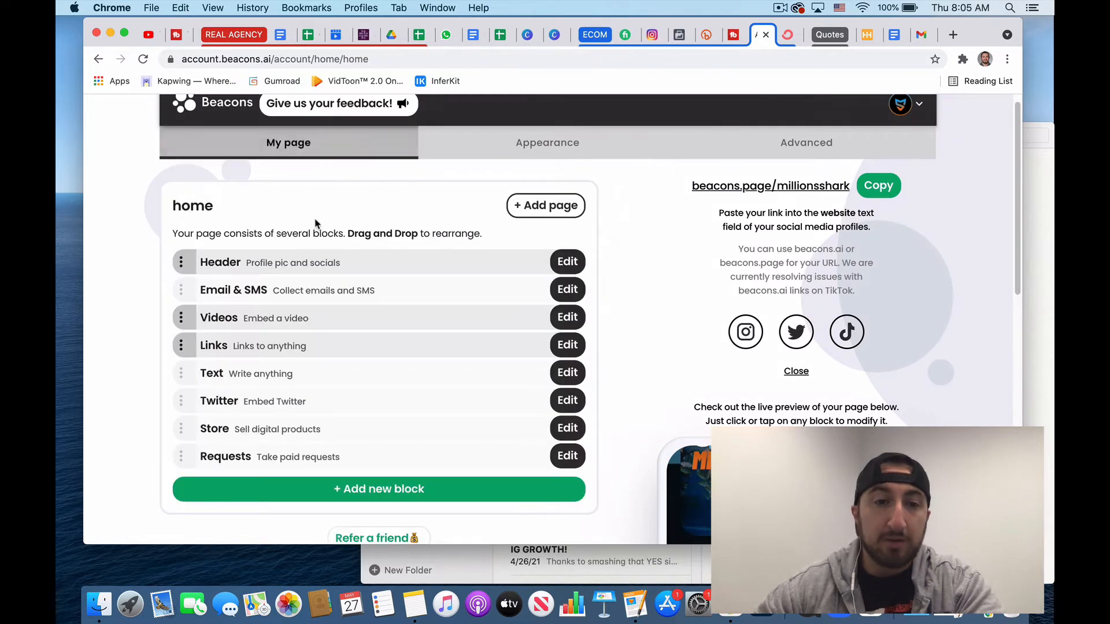
{"action": "mouse_move", "coordinate": [263, 293]}
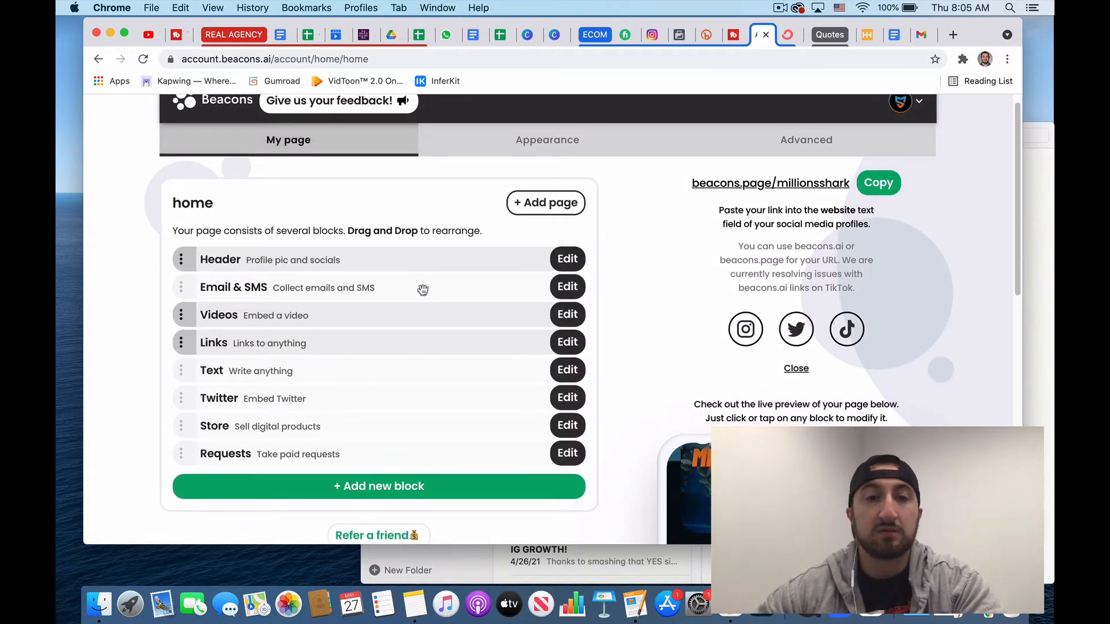
{"action": "mouse_move", "coordinate": [421, 285]}
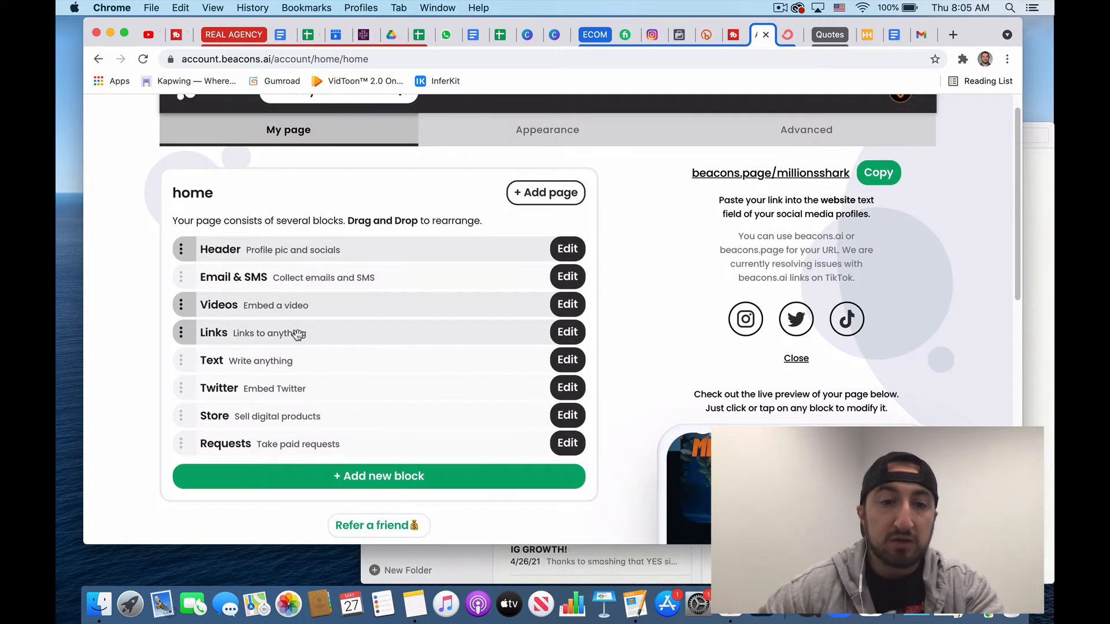
Try the Image grid and Large images link layouts, settle on Classic, and return to My page
{"action": "left_click", "coordinate": [566, 331]}
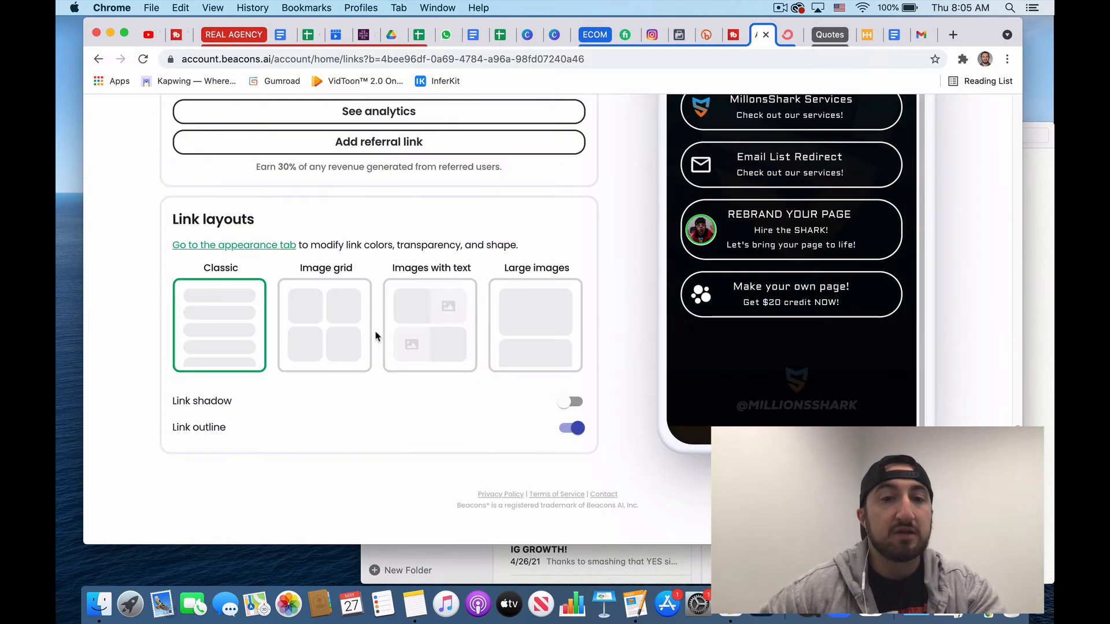
{"action": "left_click", "coordinate": [324, 326]}
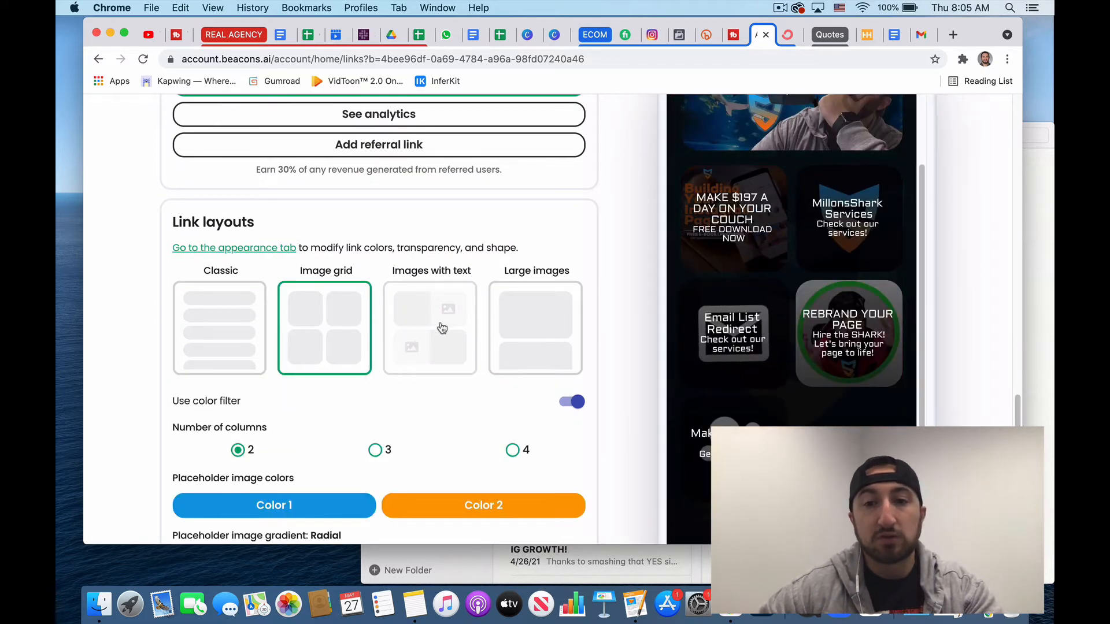
{"action": "left_click", "coordinate": [535, 327]}
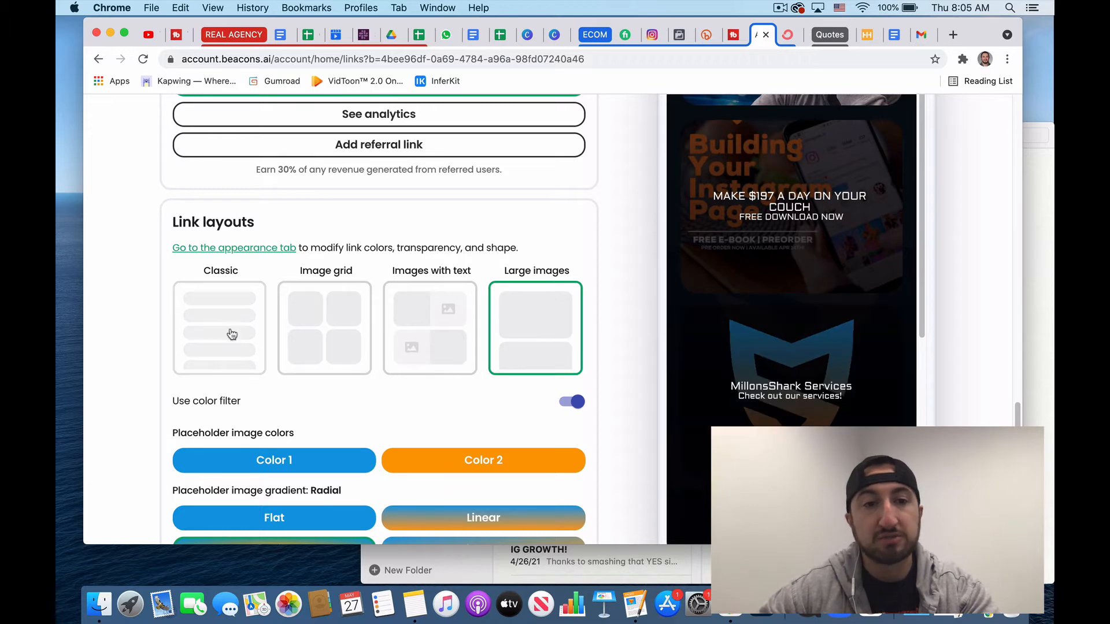
{"action": "left_click", "coordinate": [219, 327]}
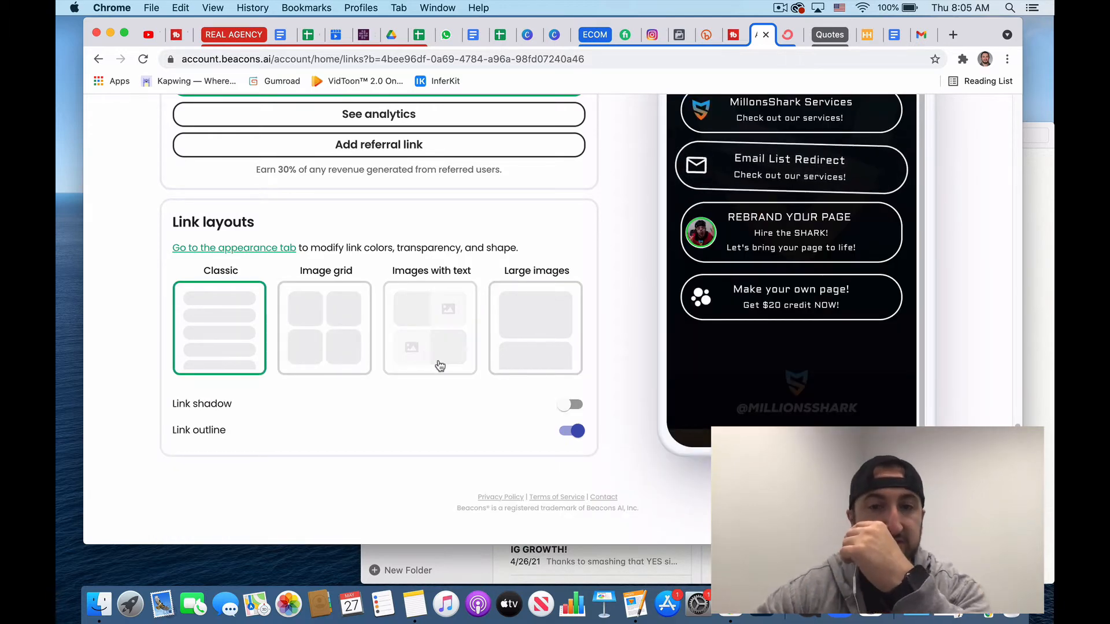
{"action": "scroll", "scroll_direction": "up", "scroll_amount": 3}
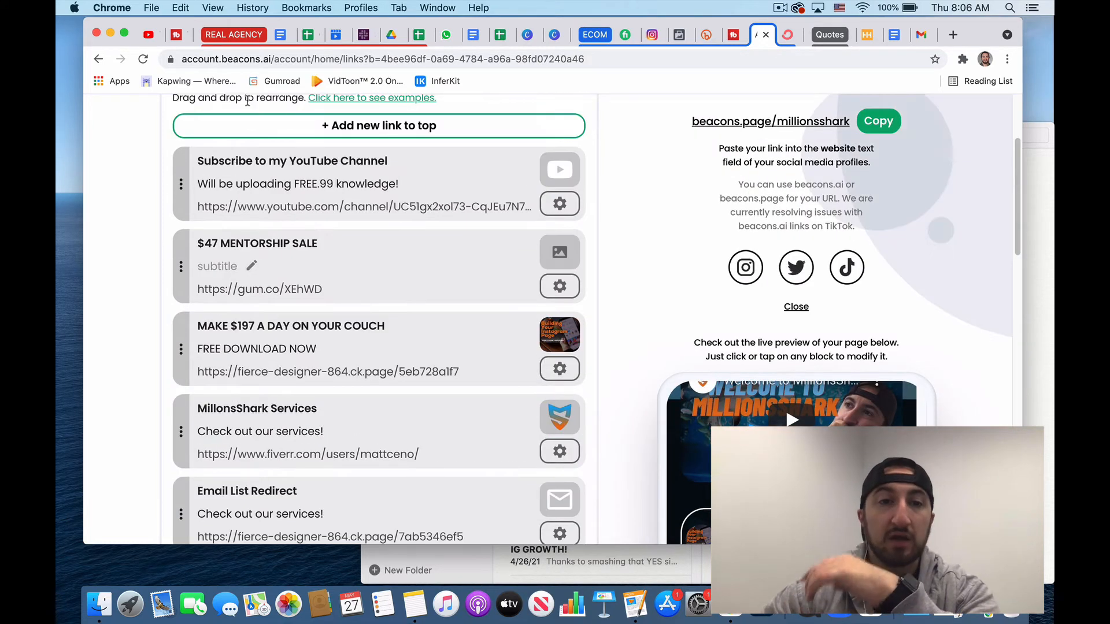
{"action": "scroll", "scroll_direction": "up", "scroll_amount": 3}
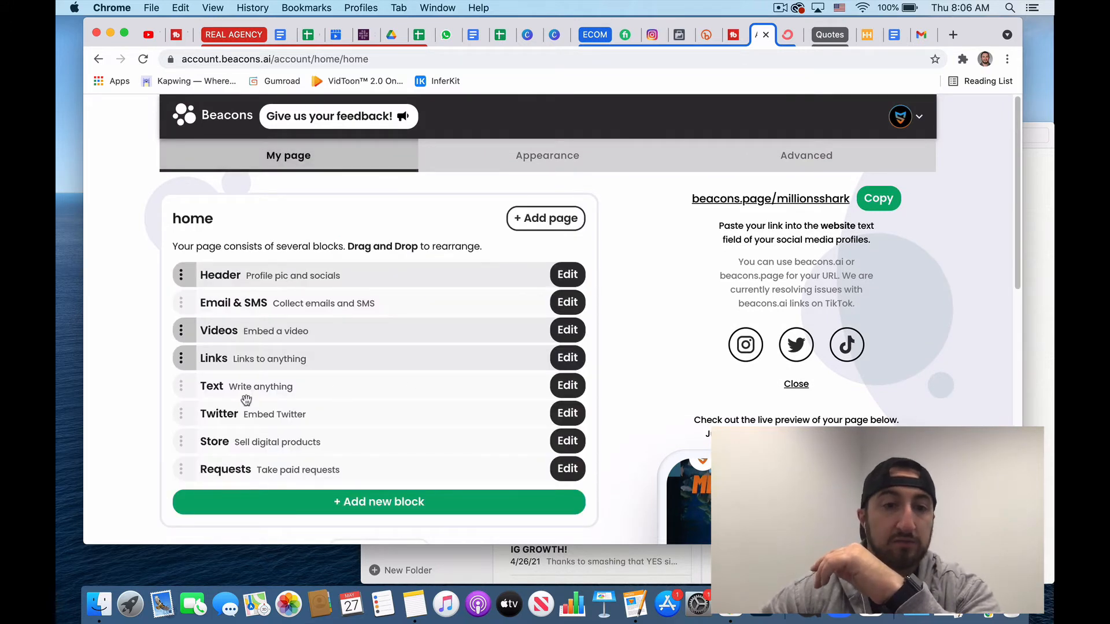
{"action": "mouse_move", "coordinate": [263, 414]}
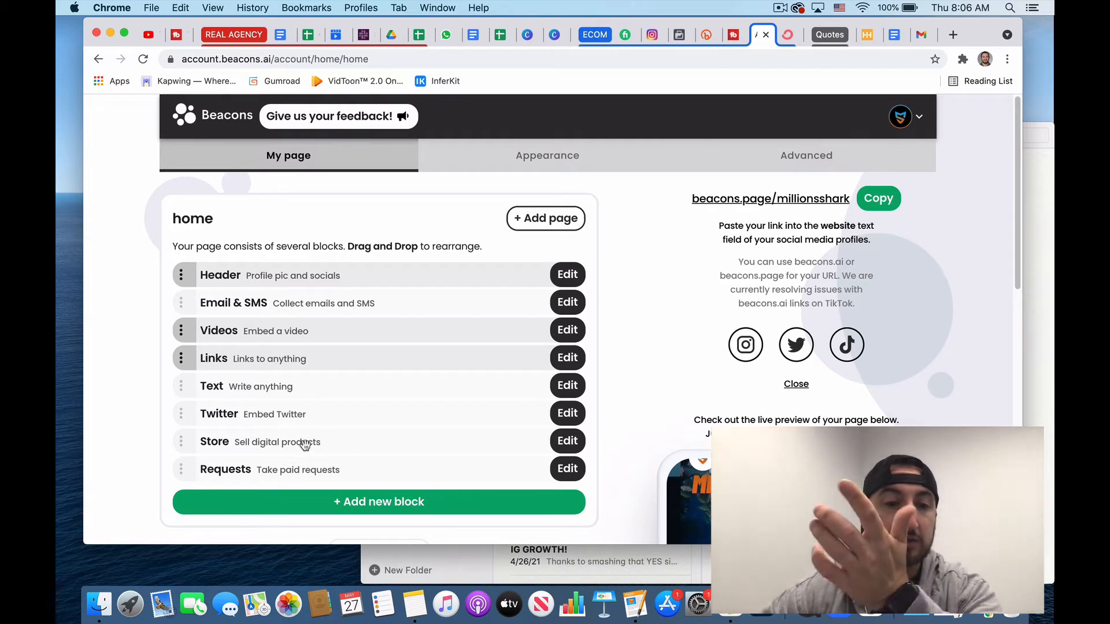
Peek at the Store block's digital product chooser, then go to Earnings from the profile menu
{"action": "left_click", "coordinate": [567, 440]}
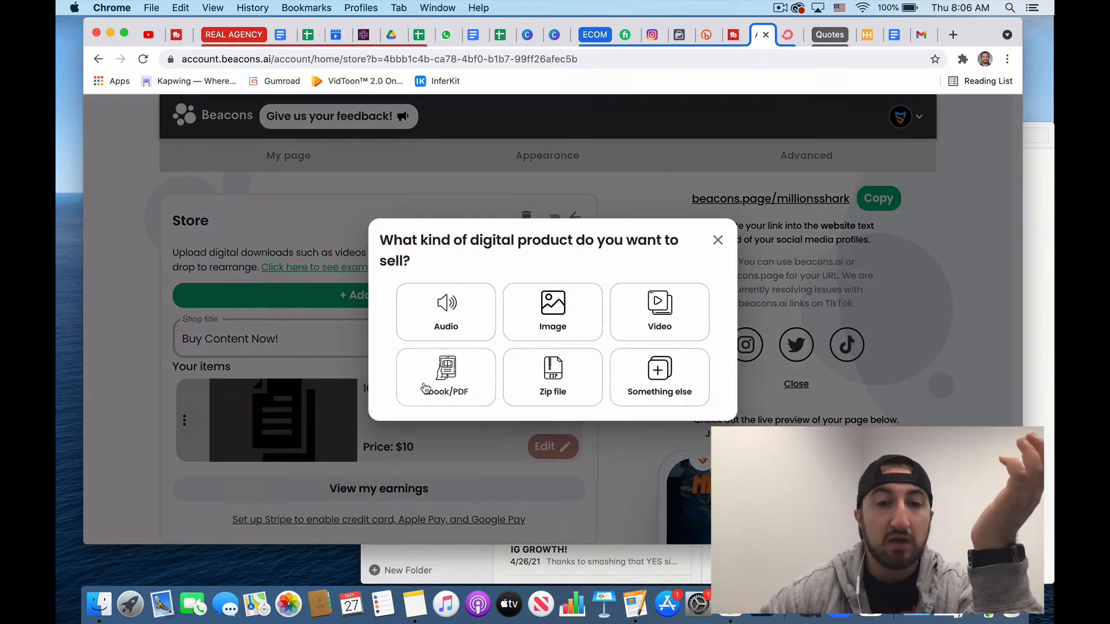
{"action": "mouse_move", "coordinate": [627, 291]}
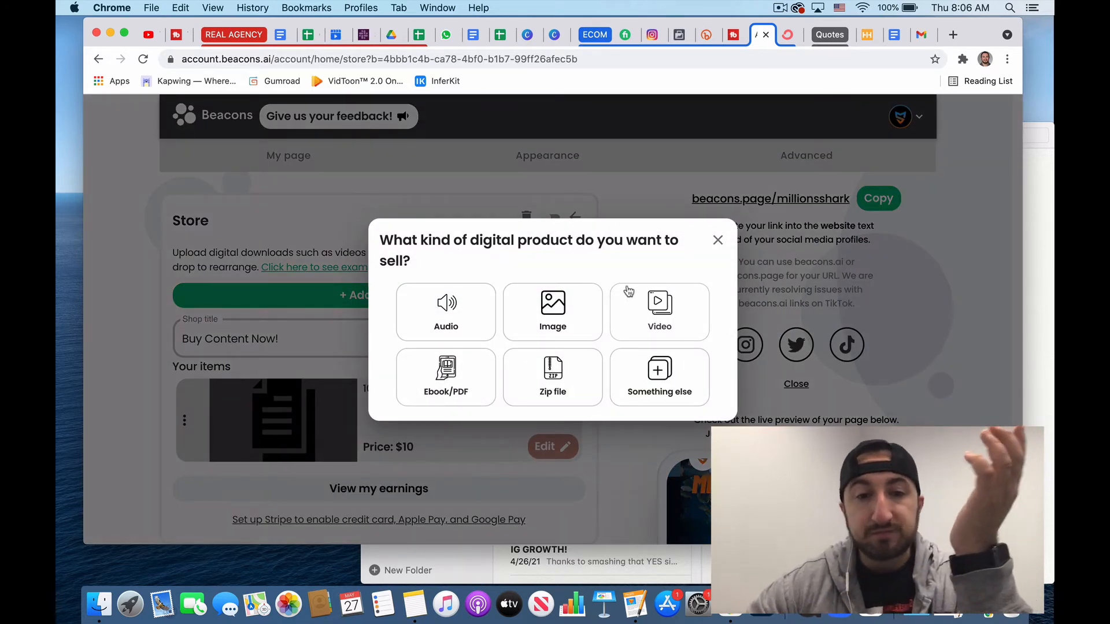
{"action": "mouse_move", "coordinate": [470, 418]}
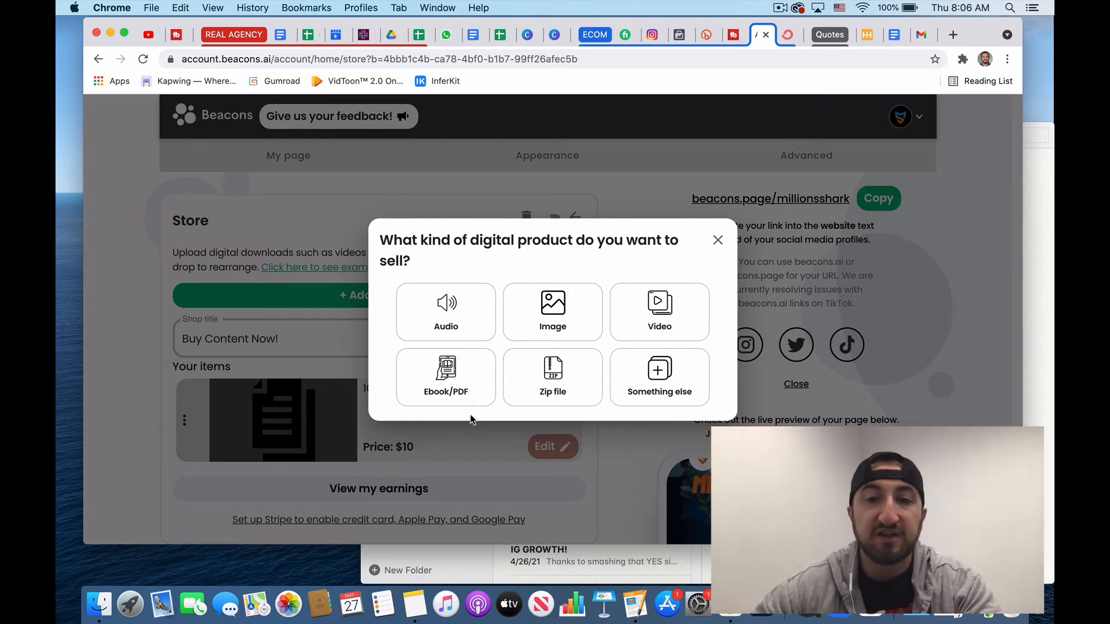
{"action": "mouse_move", "coordinate": [657, 389]}
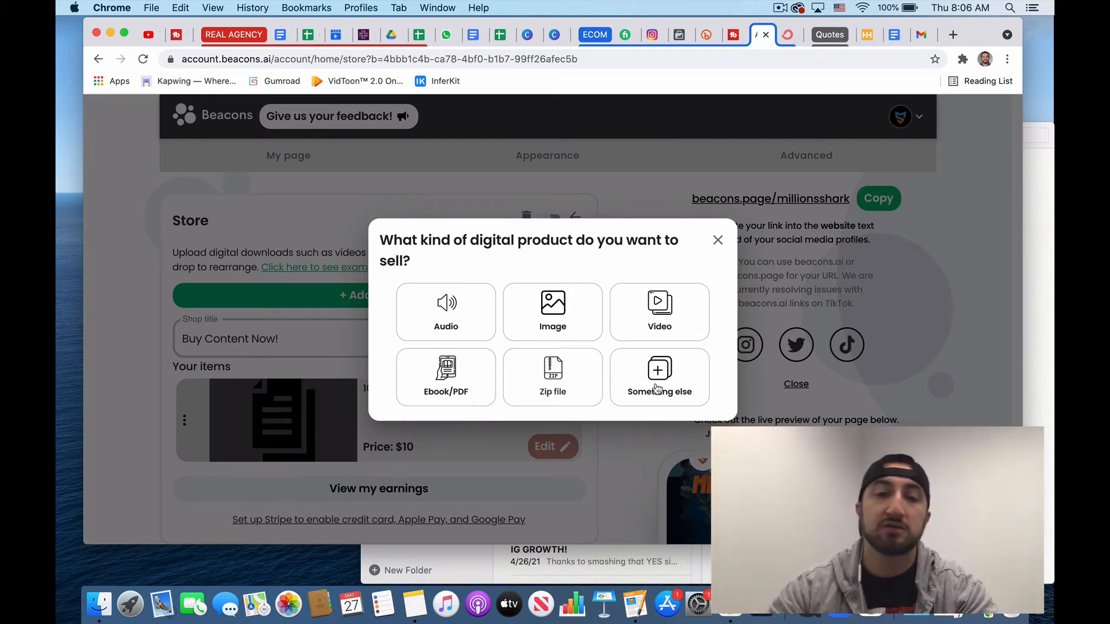
{"action": "left_click", "coordinate": [716, 240]}
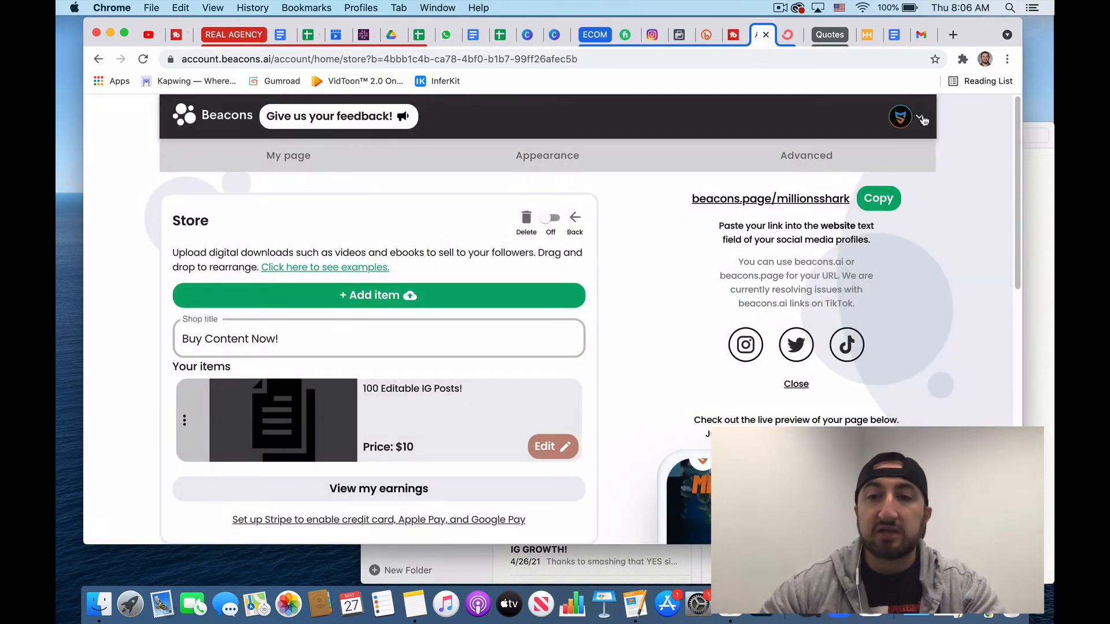
{"action": "left_click", "coordinate": [918, 116]}
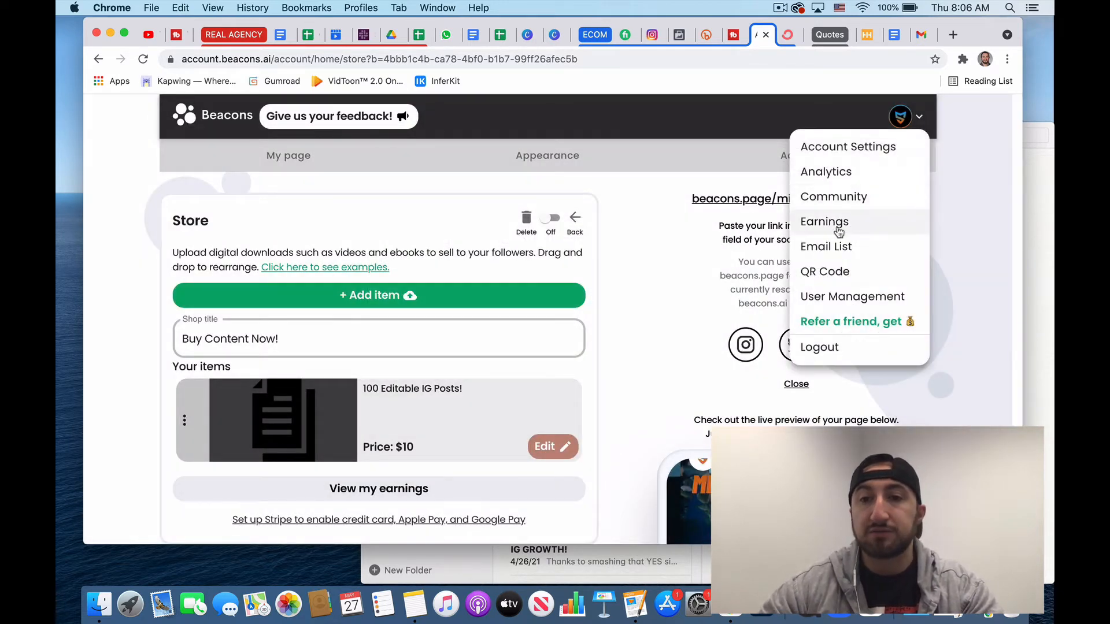
{"action": "left_click", "coordinate": [823, 221]}
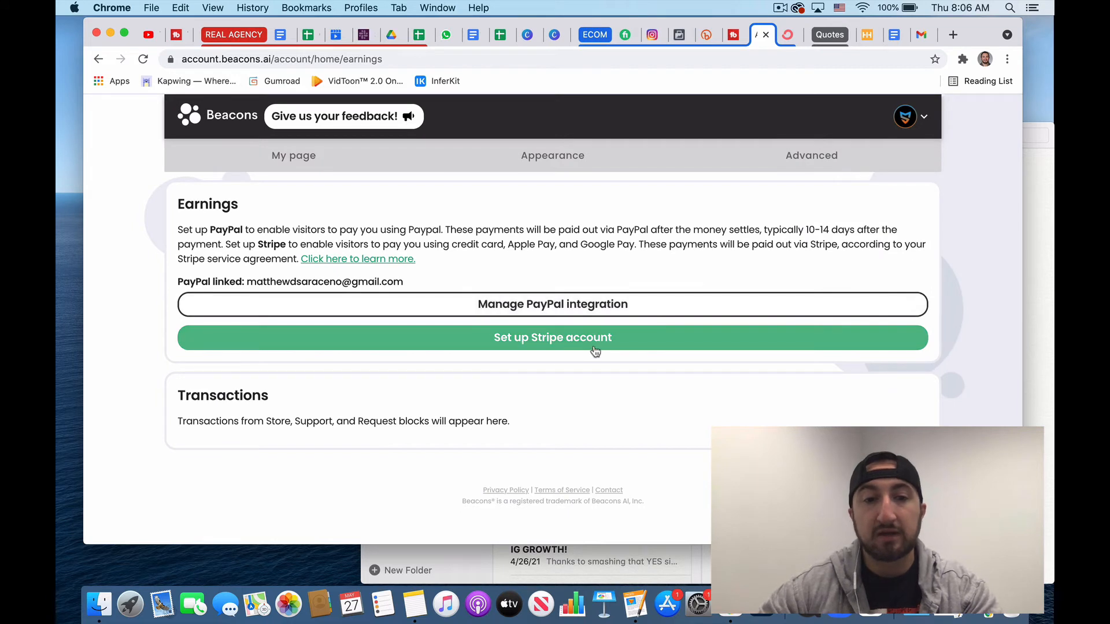
{"action": "mouse_move", "coordinate": [656, 298]}
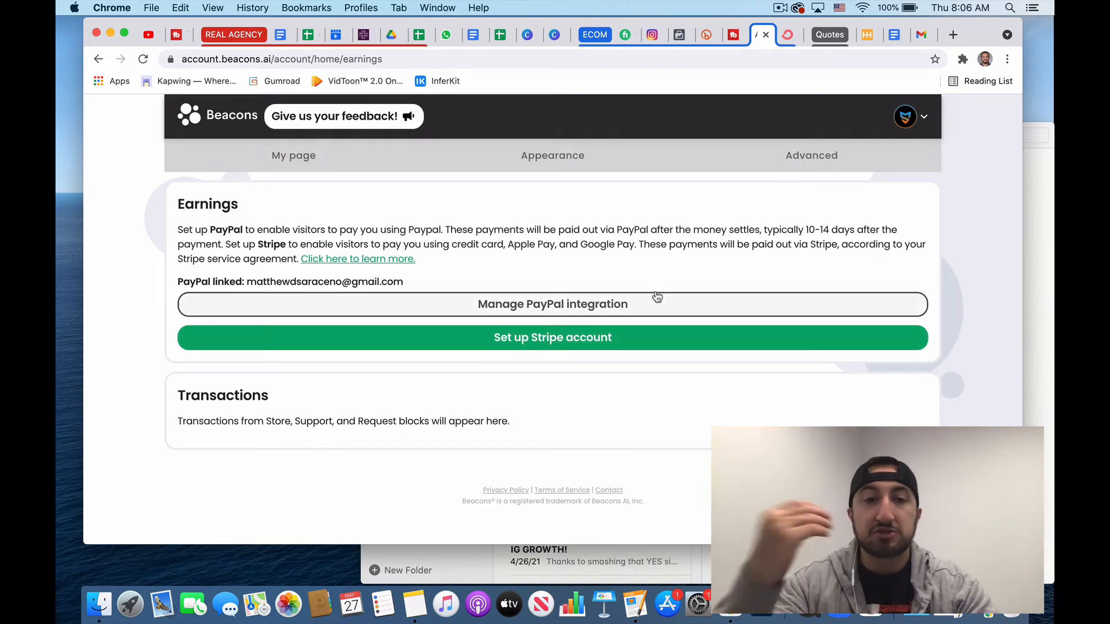
{"action": "mouse_move", "coordinate": [718, 182]}
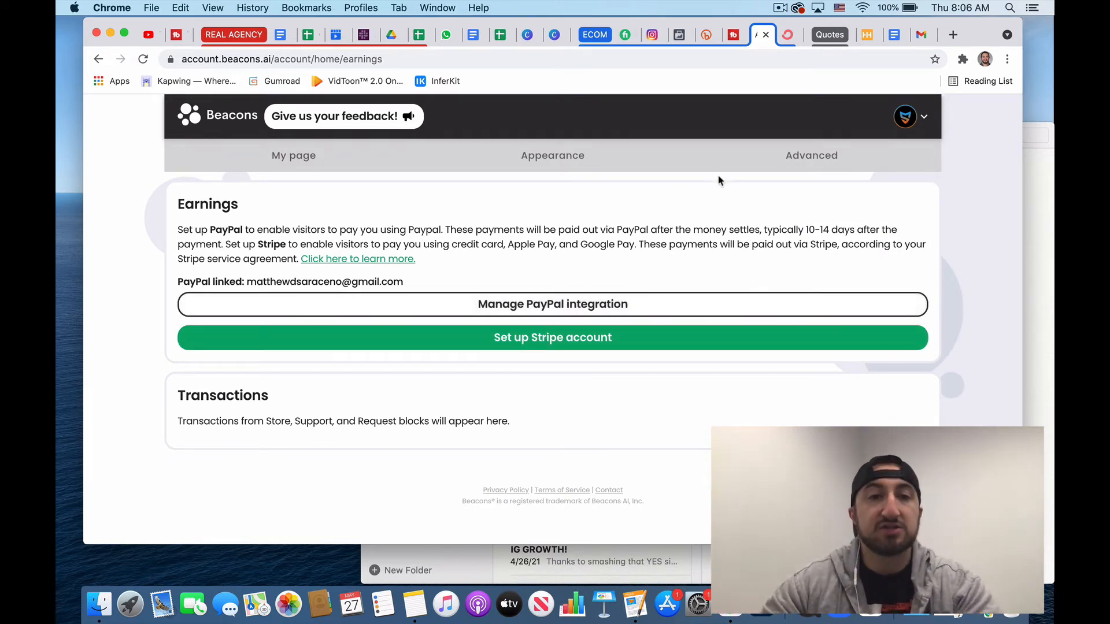
Return to My page and review the Requests block's priced services
{"action": "left_click", "coordinate": [293, 155]}
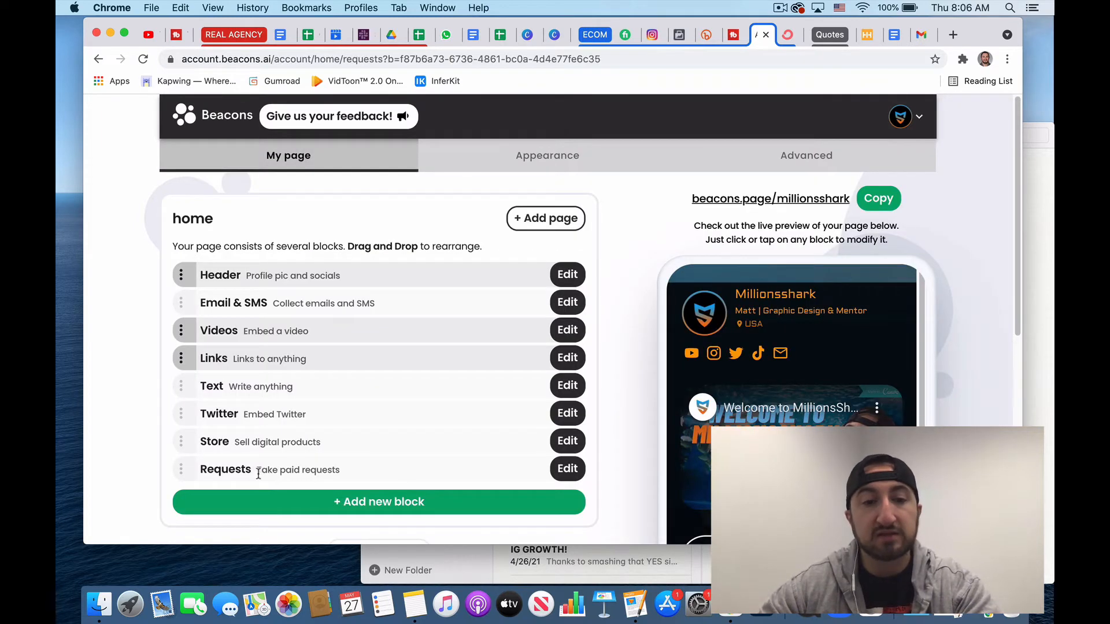
{"action": "left_click", "coordinate": [566, 469]}
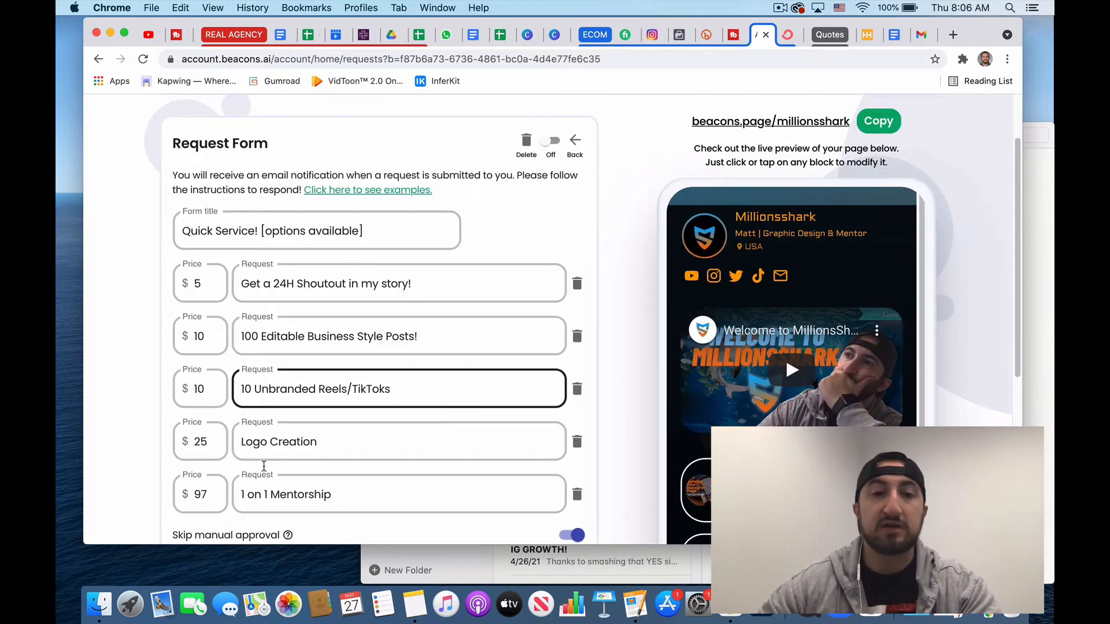
{"action": "scroll", "scroll_direction": "down", "scroll_amount": 3}
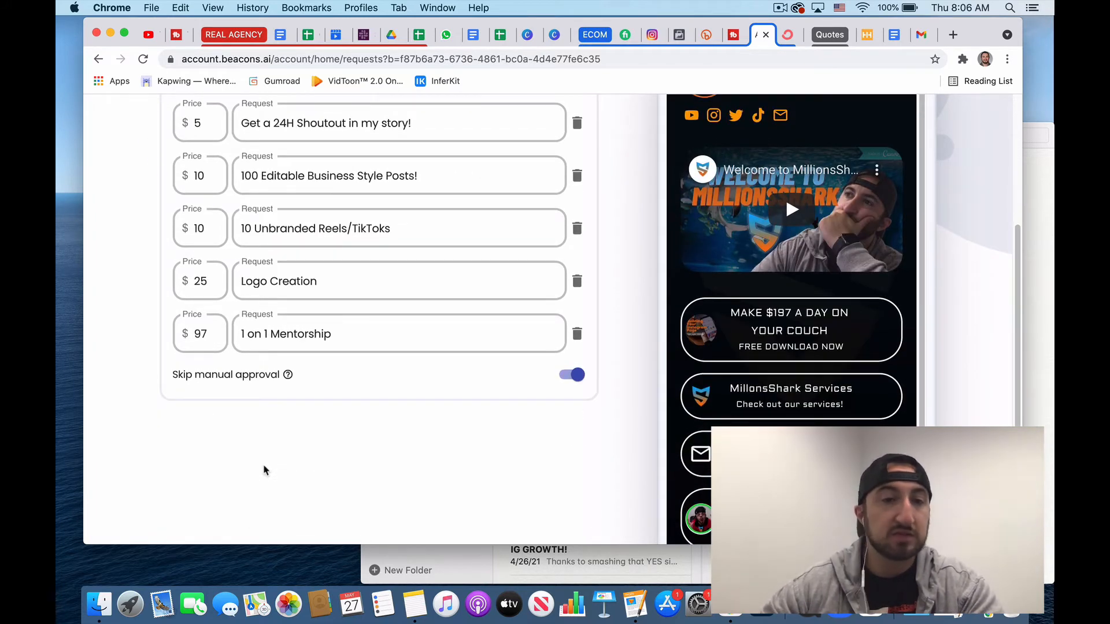
{"action": "scroll", "scroll_direction": "down", "scroll_amount": 3}
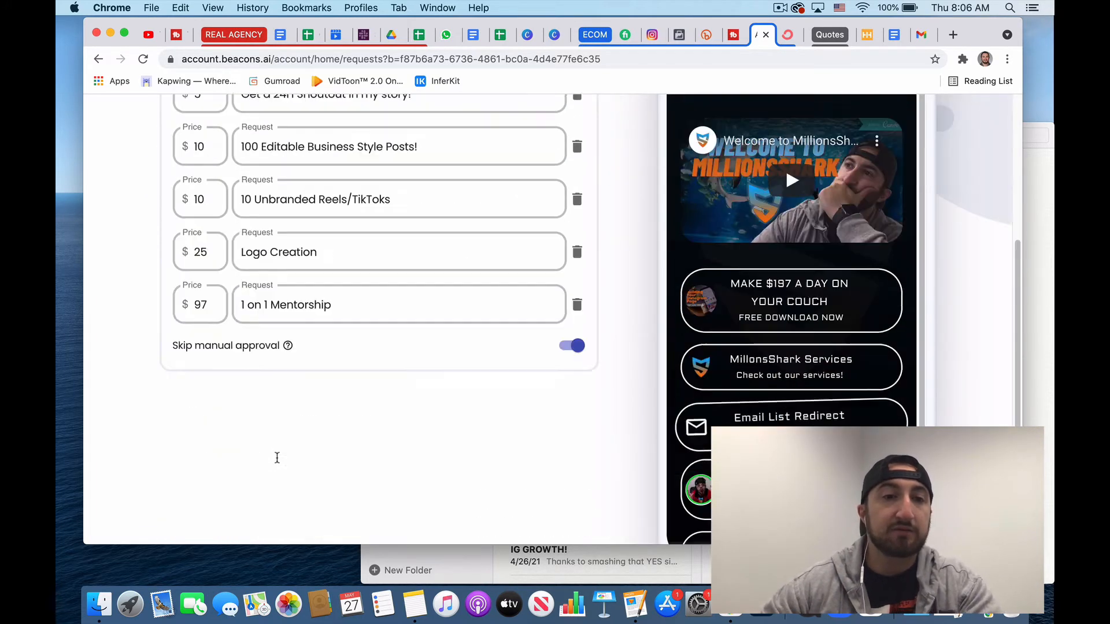
{"action": "scroll", "scroll_direction": "up", "scroll_amount": 3}
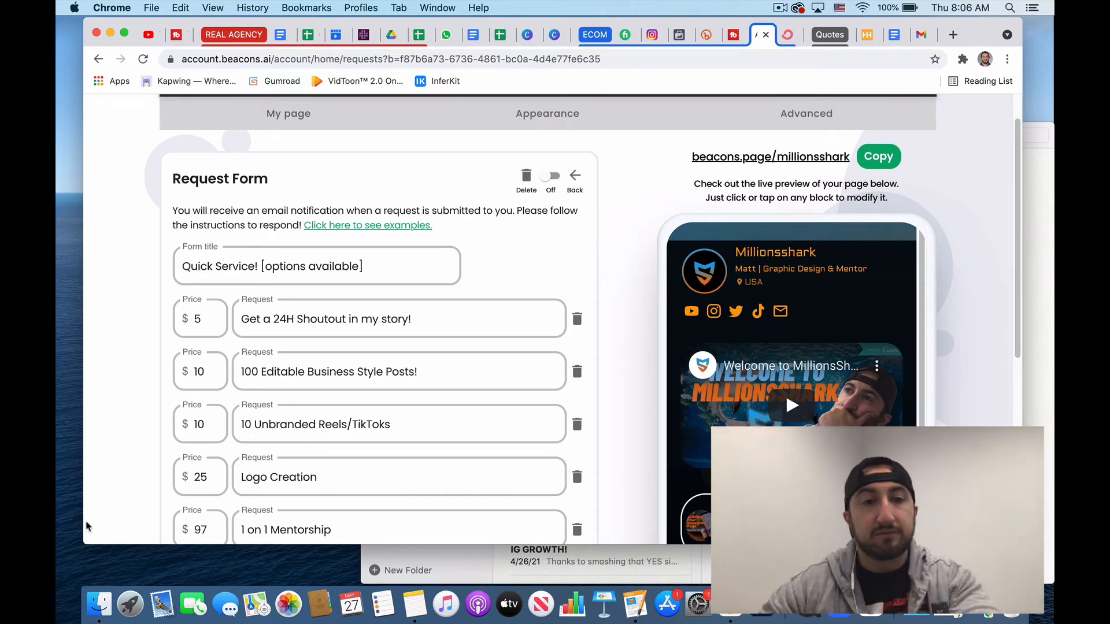
{"action": "scroll", "scroll_direction": "down", "scroll_amount": 3}
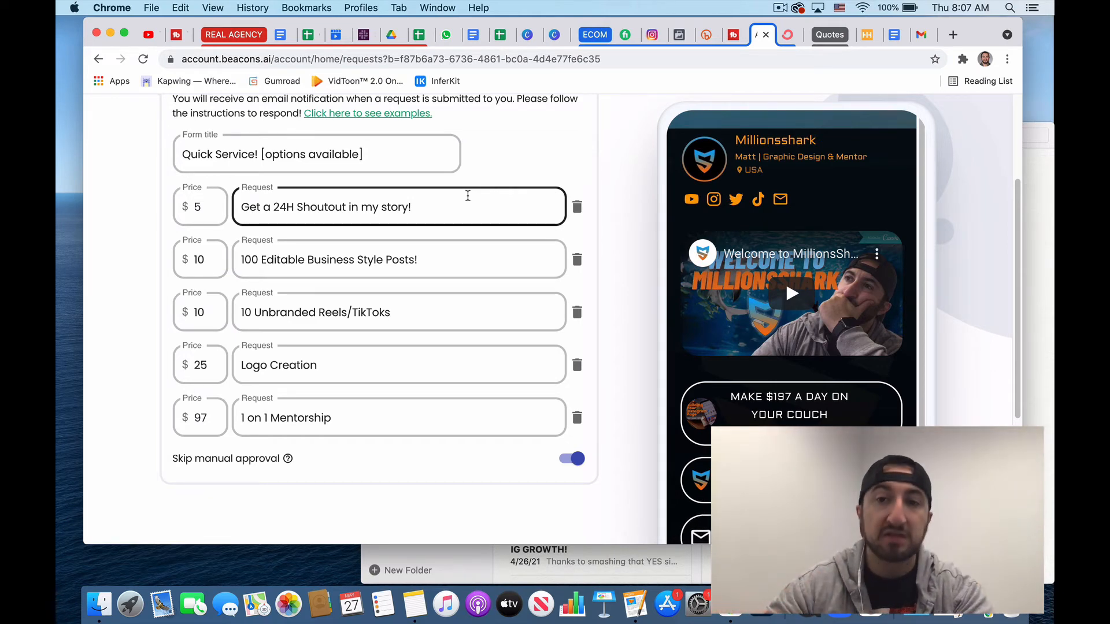
{"action": "scroll", "scroll_direction": "up", "scroll_amount": 3}
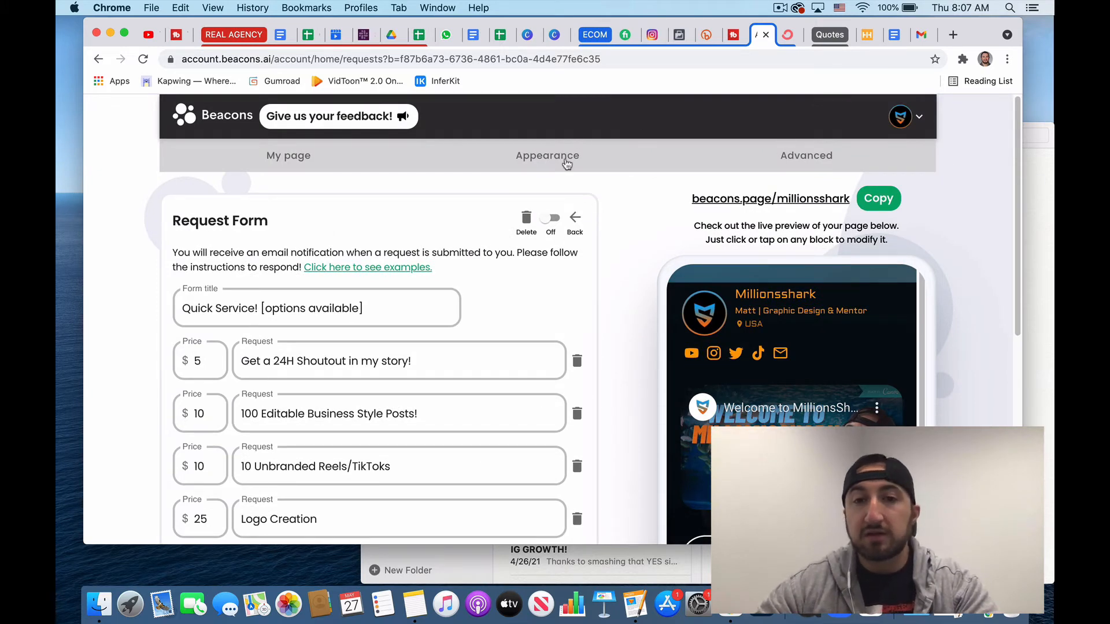
Show the Appearance settings with themes, Round page style and background options
{"action": "left_click", "coordinate": [547, 155]}
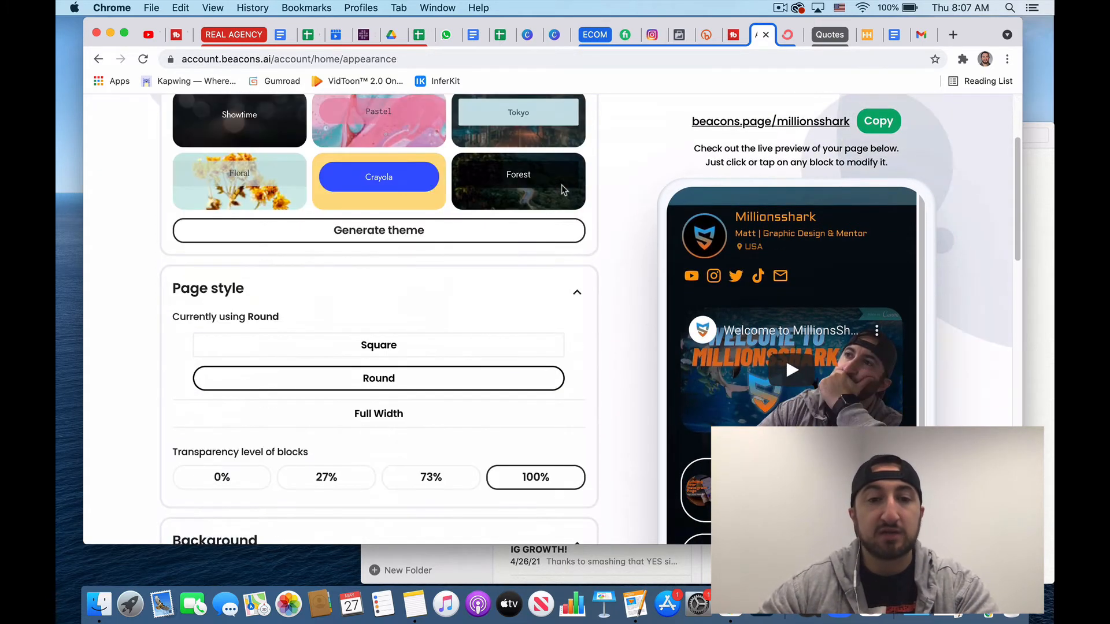
{"action": "scroll", "scroll_direction": "down", "scroll_amount": 3}
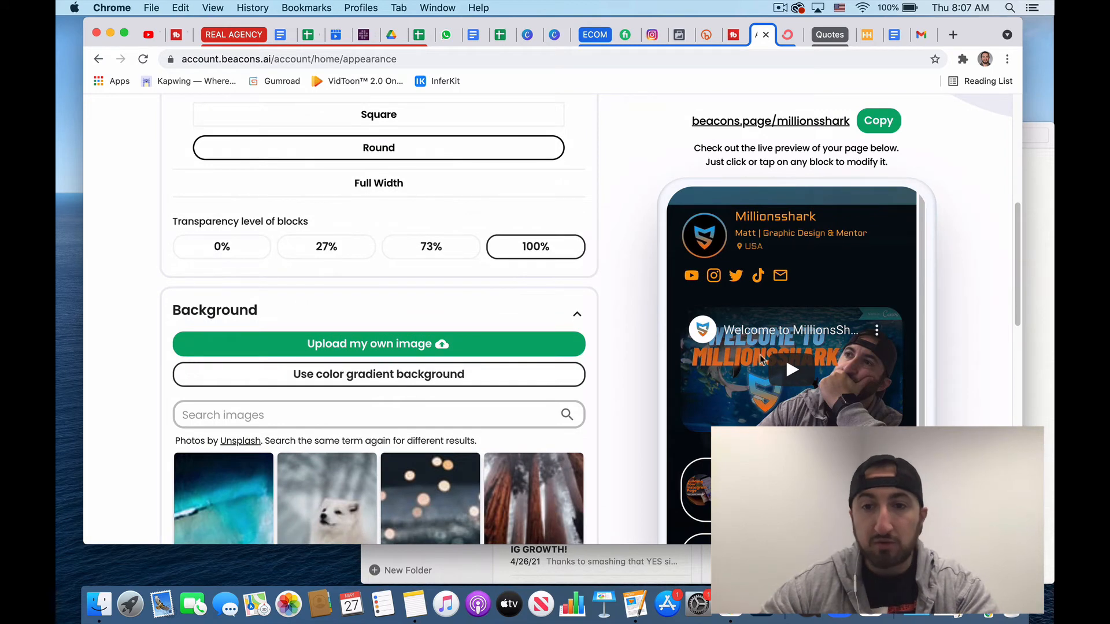
{"action": "scroll", "scroll_direction": "up", "scroll_amount": 3}
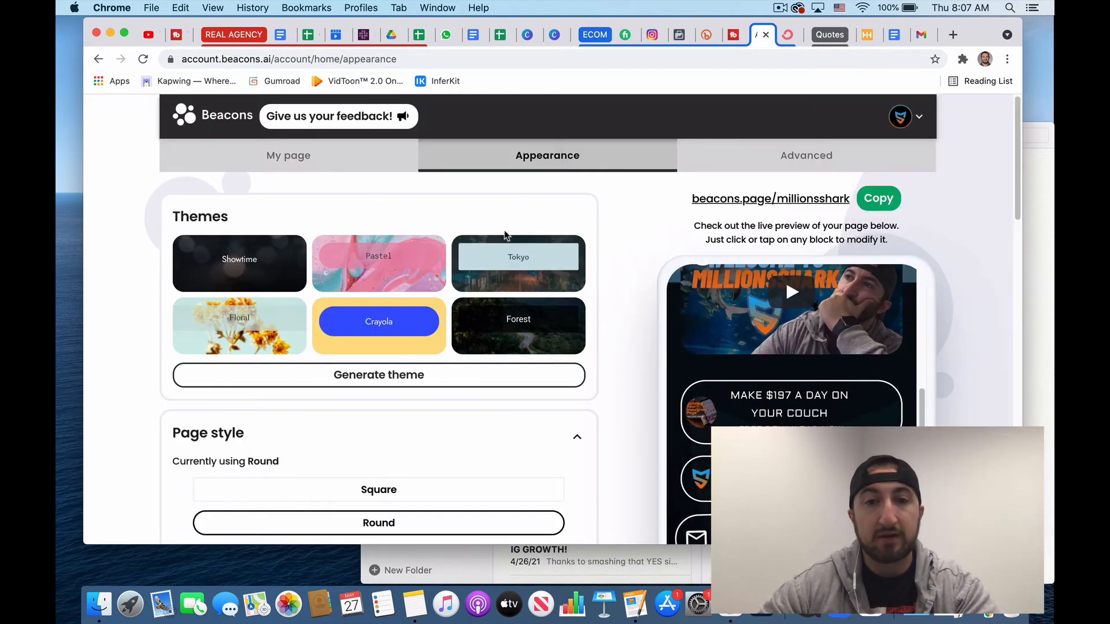
Show the Advanced settings with custom domain millionsshark.com, Facebook Pixel, SEO and branding
{"action": "left_click", "coordinate": [805, 155]}
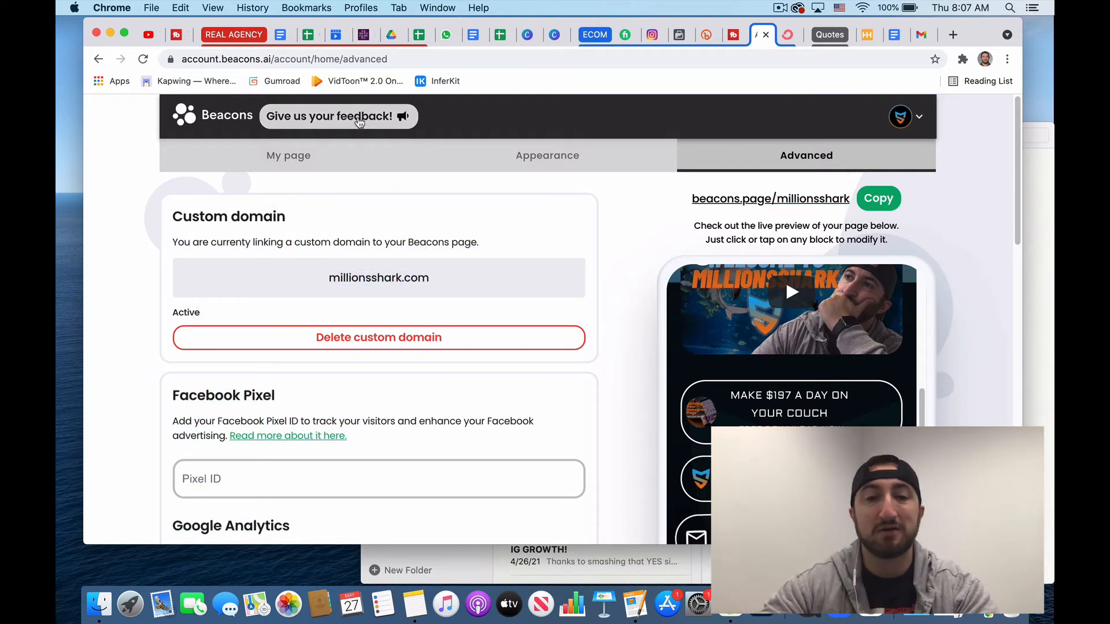
{"action": "mouse_move", "coordinate": [287, 264]}
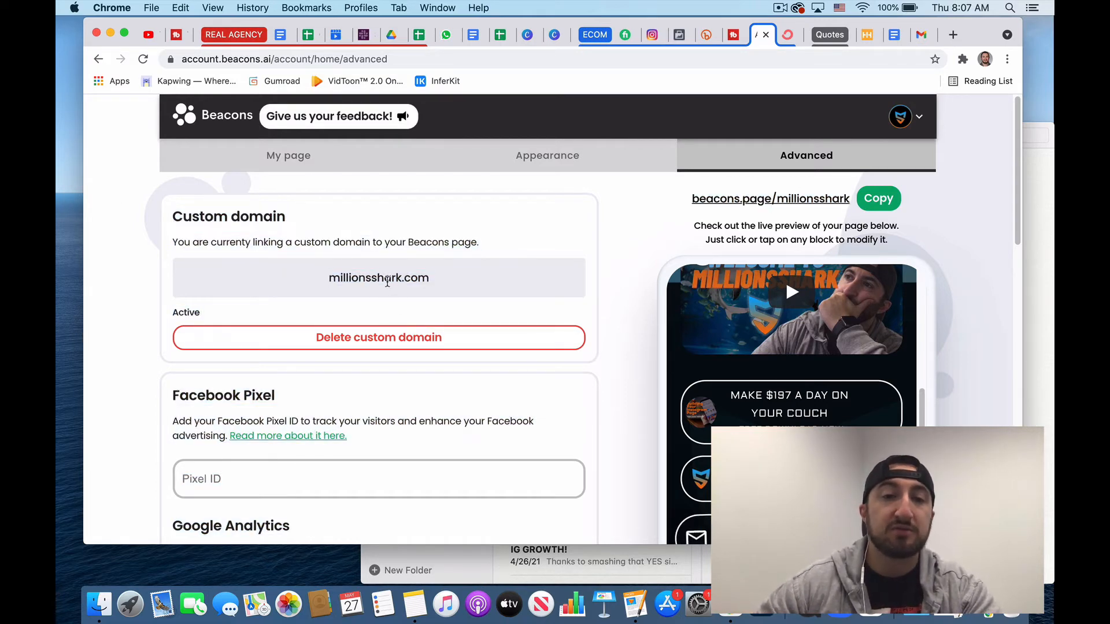
{"action": "scroll", "scroll_direction": "down", "scroll_amount": 3}
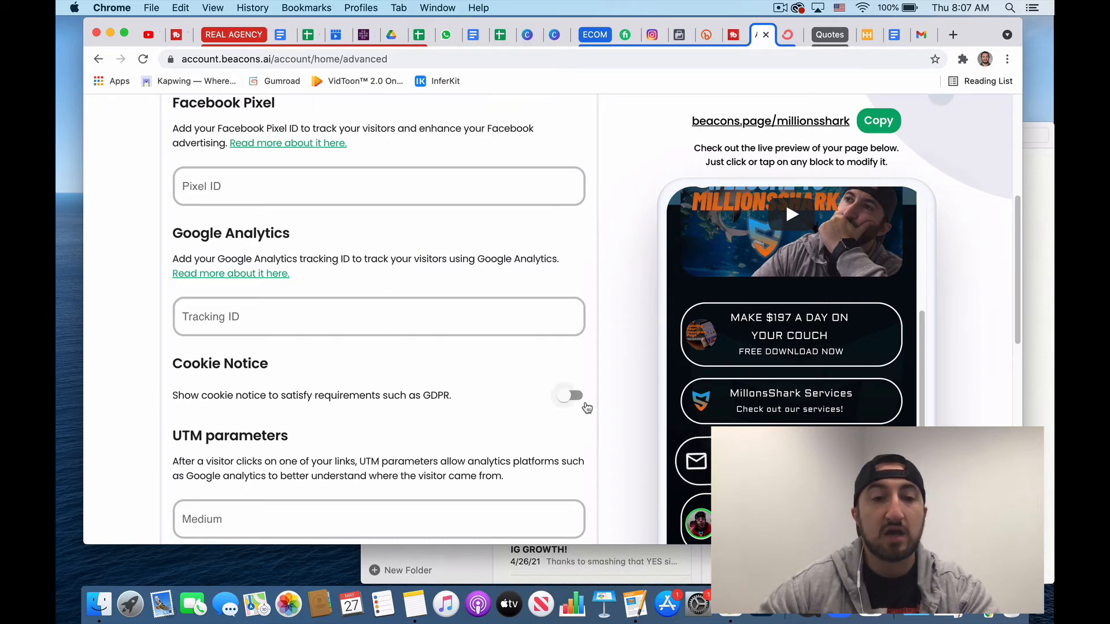
{"action": "scroll", "scroll_direction": "down", "scroll_amount": 3}
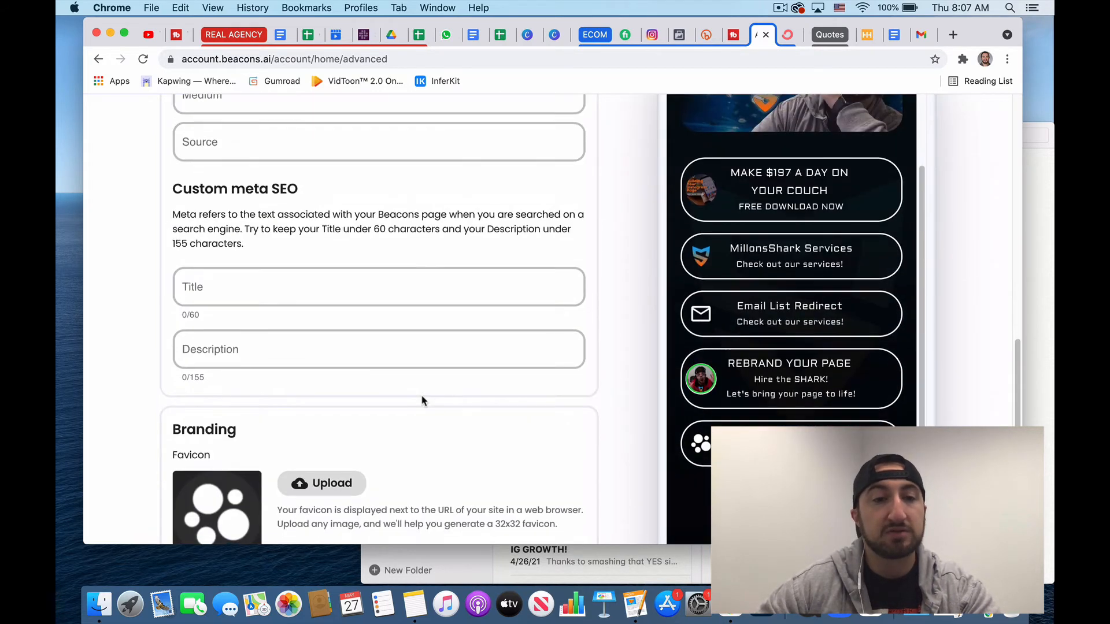
{"action": "scroll", "scroll_direction": "down", "scroll_amount": 3}
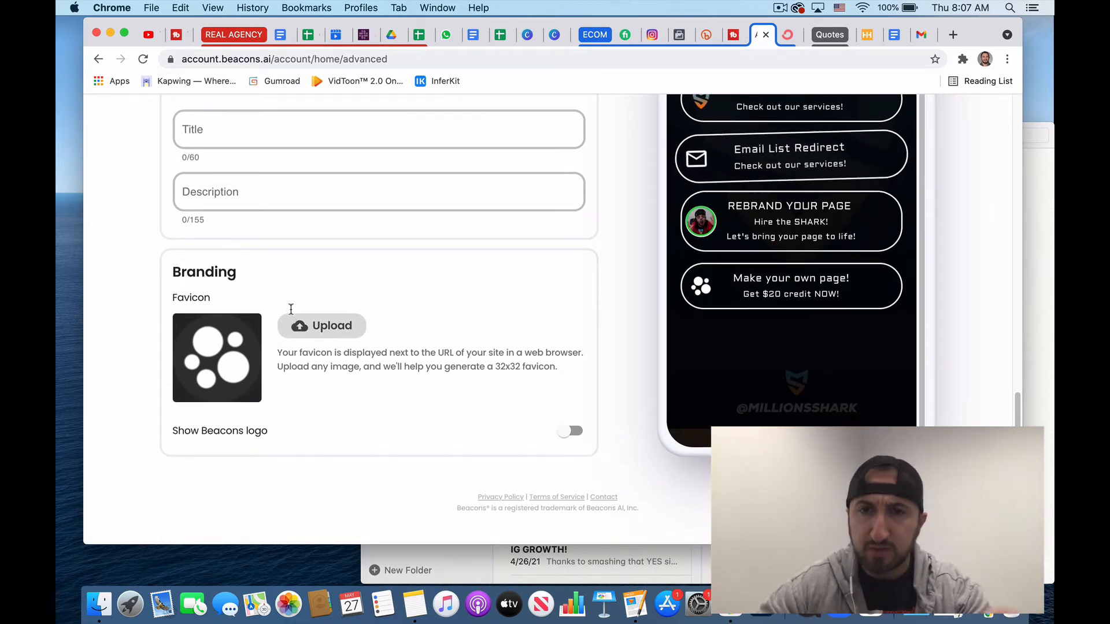
{"action": "scroll", "scroll_direction": "up", "scroll_amount": 3}
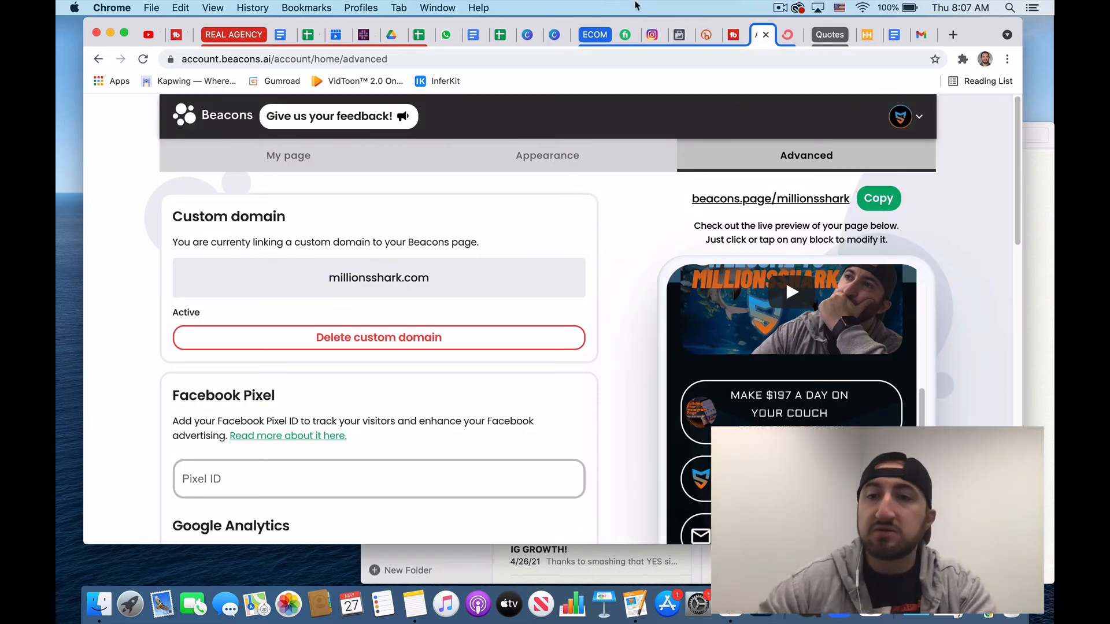
Go to Analytics from the profile menu and review the 7-day views and link-click charts
{"action": "left_click", "coordinate": [900, 115]}
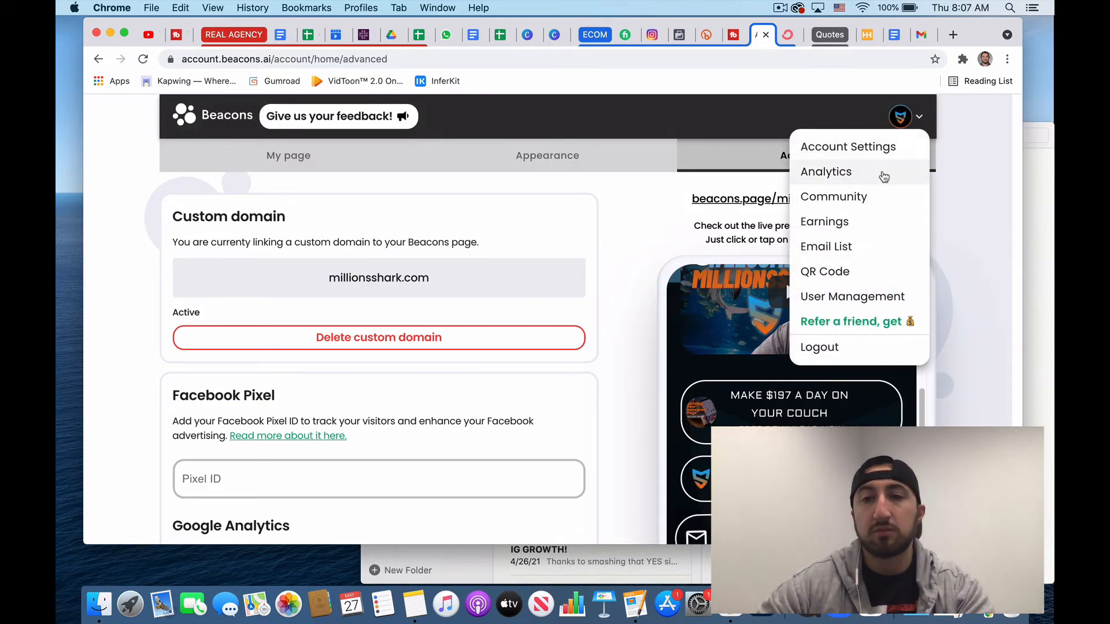
{"action": "left_click", "coordinate": [826, 171]}
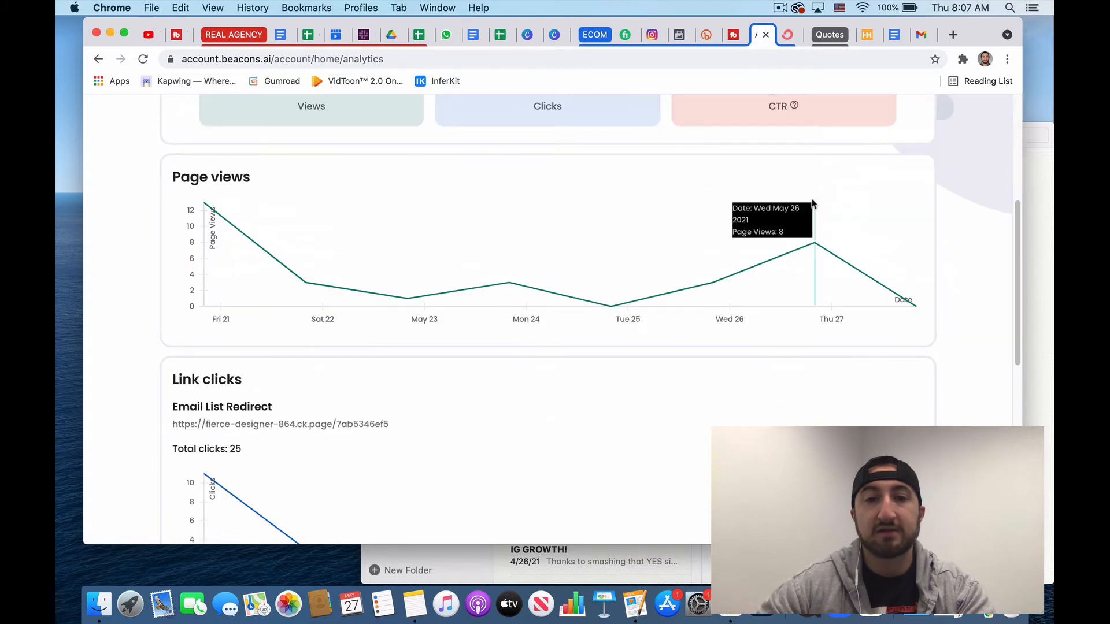
{"action": "scroll", "scroll_direction": "down", "scroll_amount": 3}
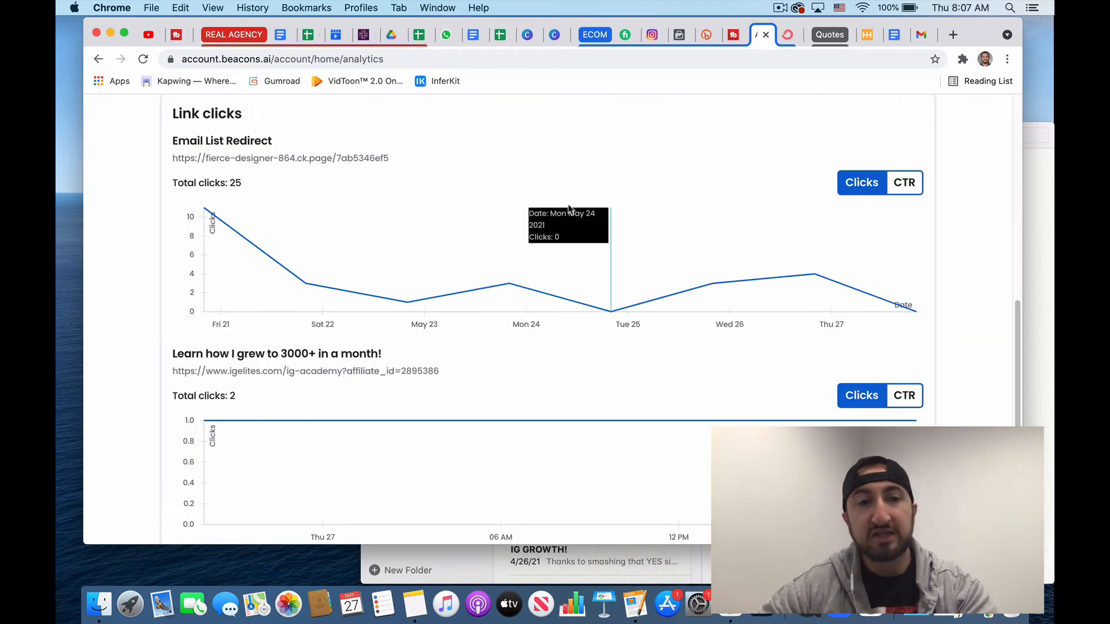
{"action": "scroll", "scroll_direction": "up", "scroll_amount": 3}
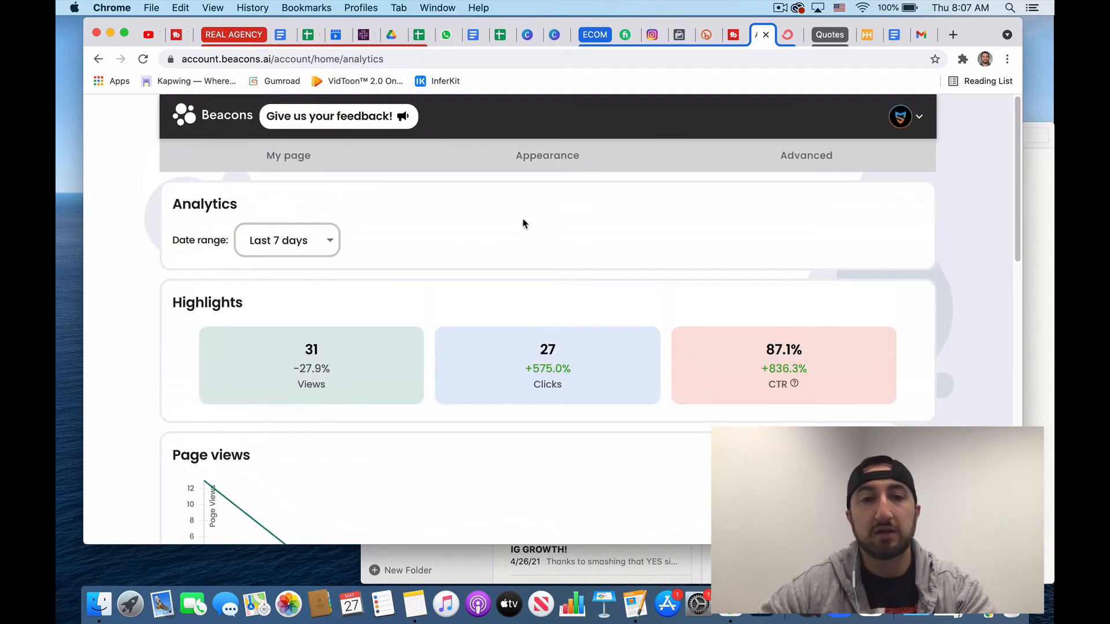
{"action": "mouse_move", "coordinate": [756, 94]}
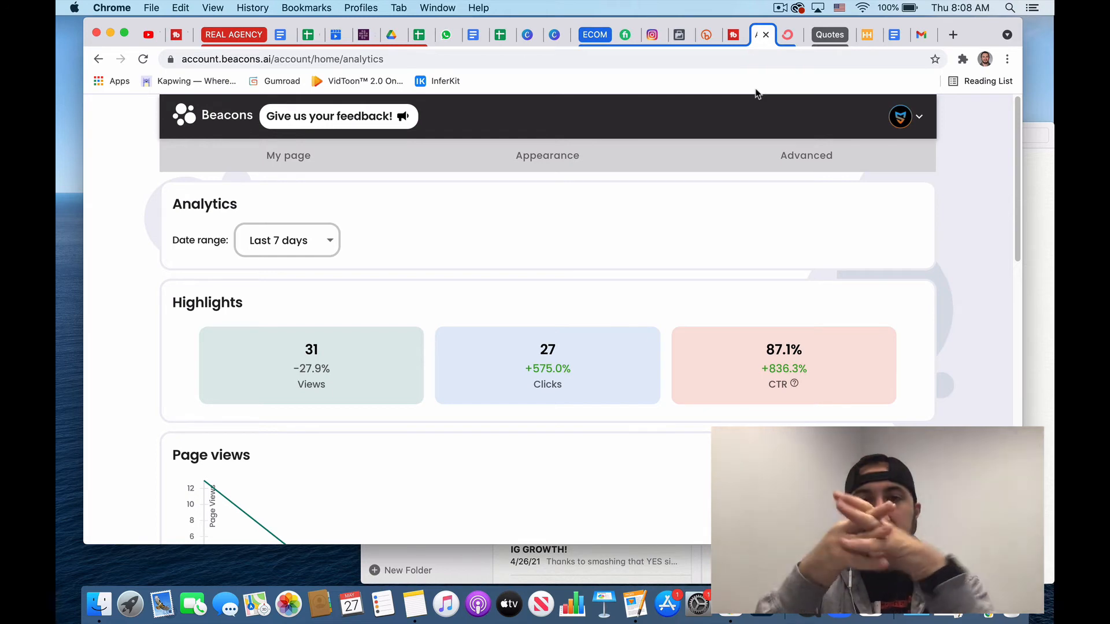
{"action": "mouse_move", "coordinate": [921, 20]}
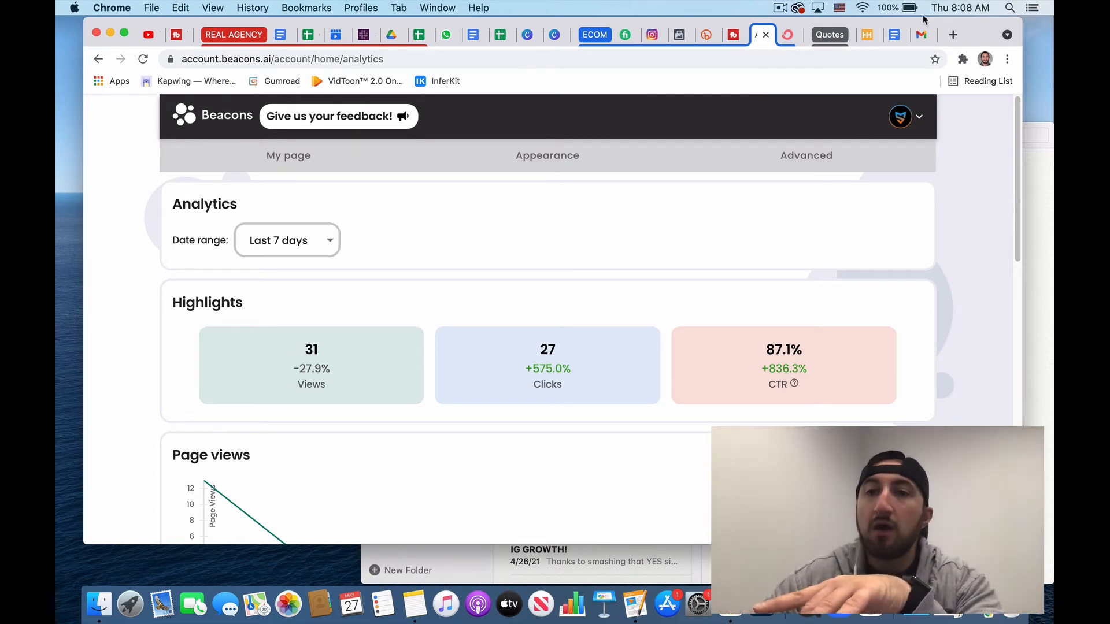
Log in to the ConvertKit account, then glance back at the Beacons analytics page
{"action": "left_click", "coordinate": [778, 33]}
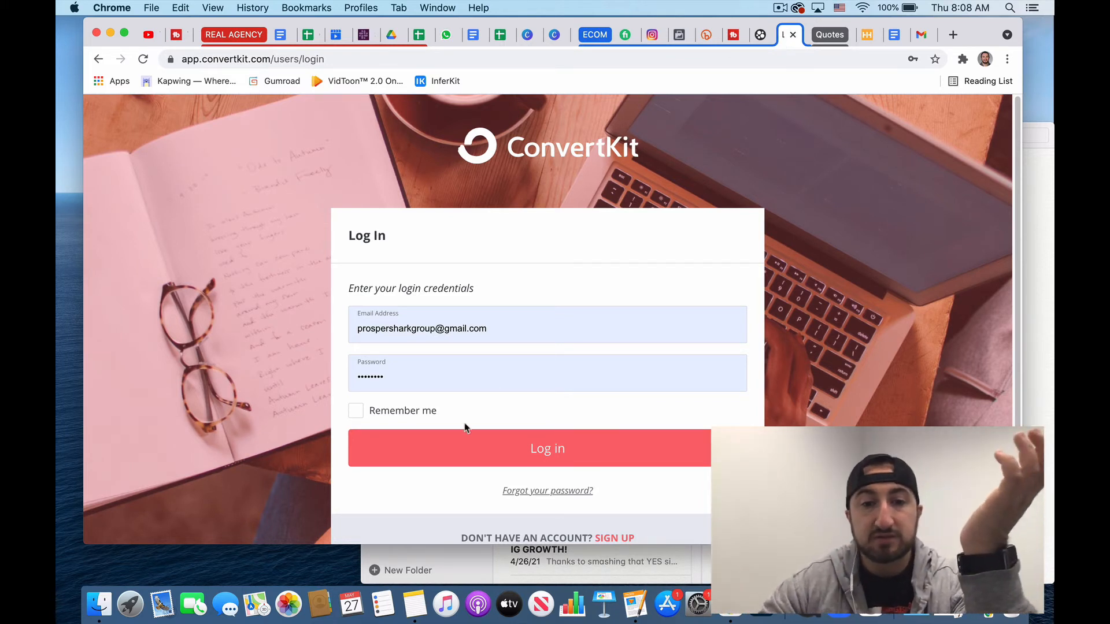
{"action": "left_click", "coordinate": [547, 448]}
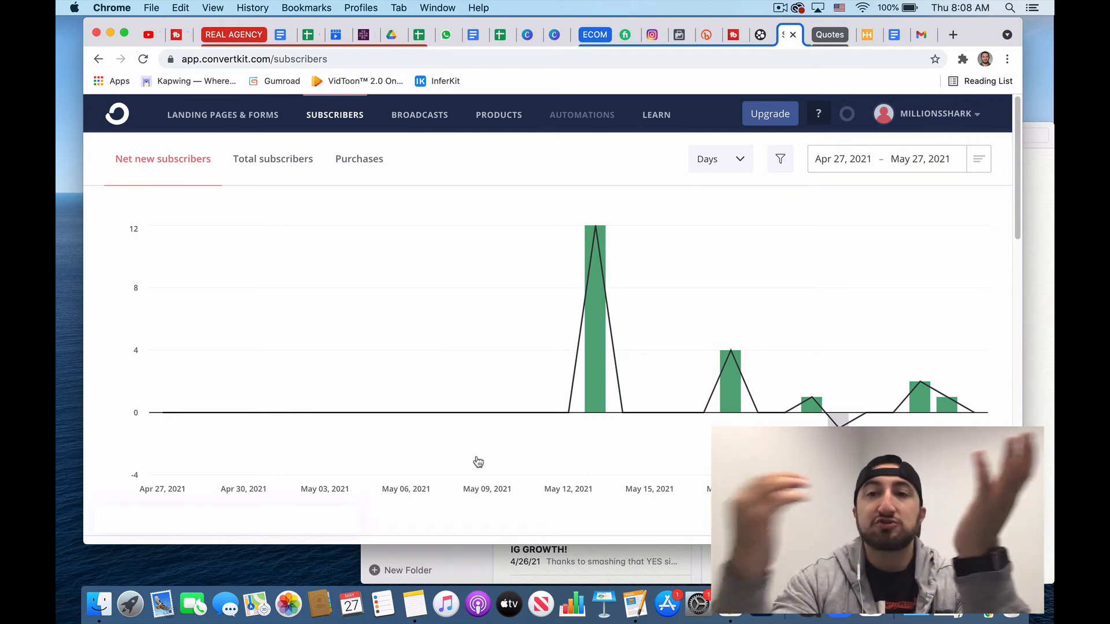
{"action": "left_click", "coordinate": [763, 34]}
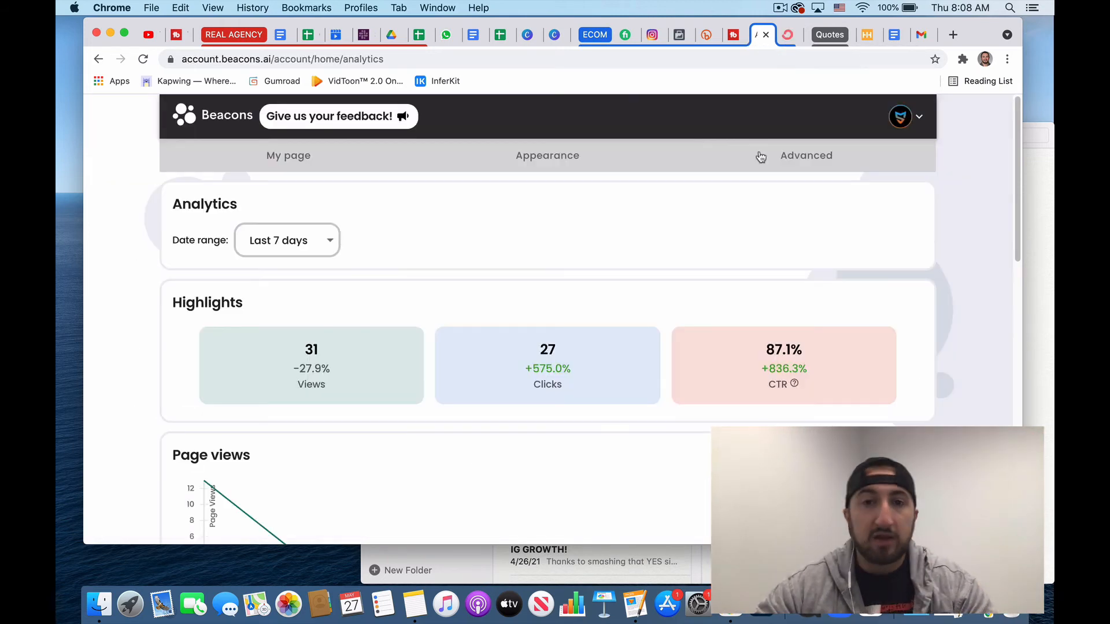
Review the email signup landing page and the net new subscribers chart for April 27 to May 27, 2021
{"action": "left_click", "coordinate": [287, 155]}
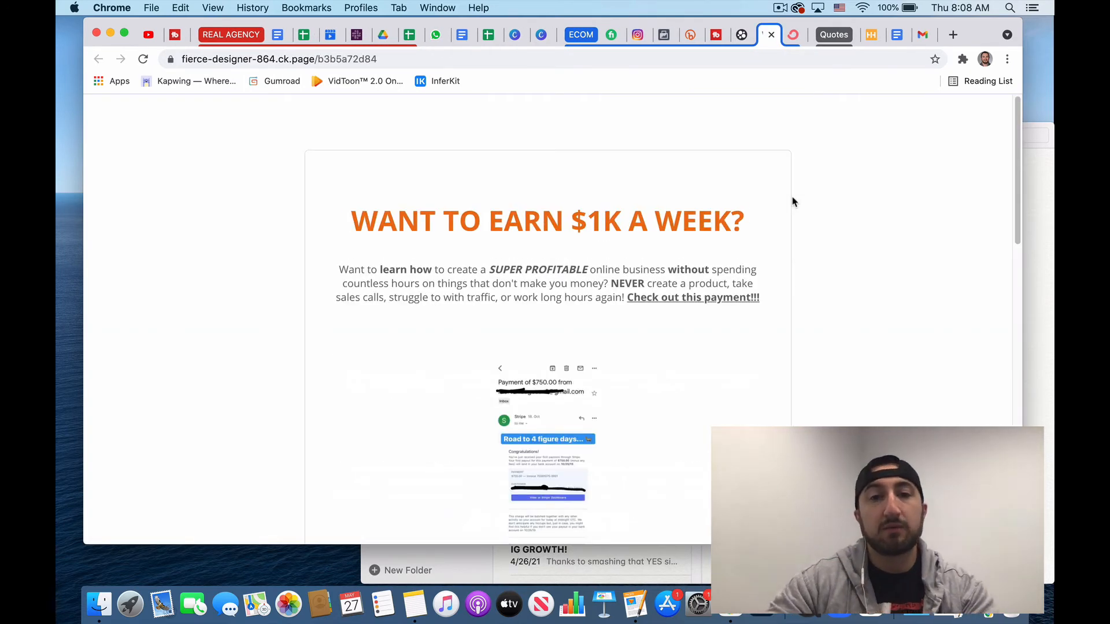
{"action": "mouse_move", "coordinate": [757, 263]}
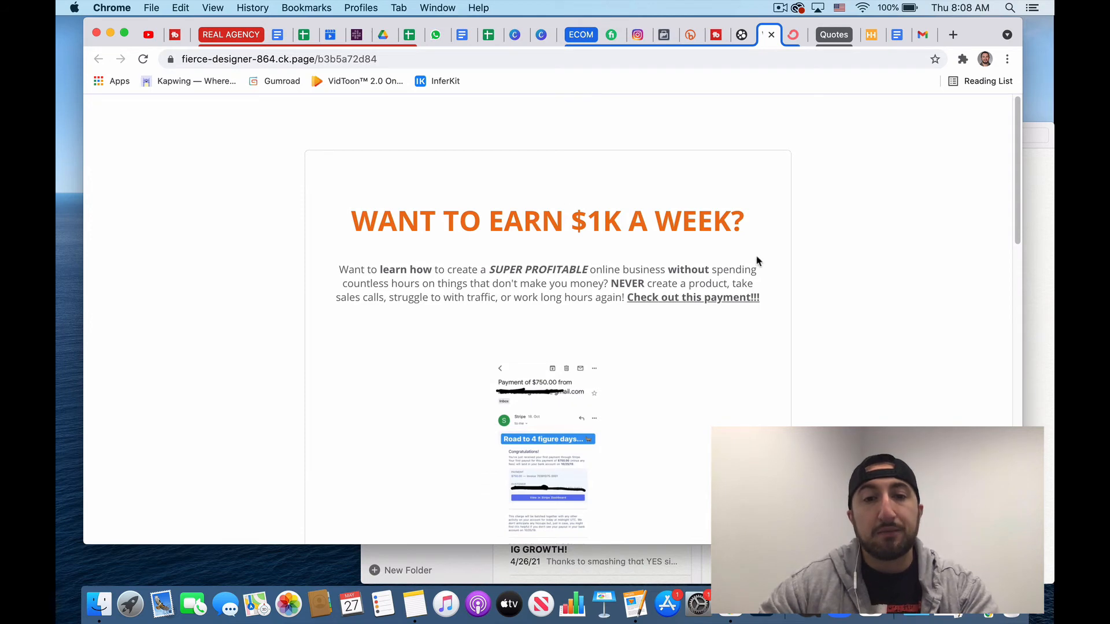
{"action": "scroll", "scroll_direction": "down", "scroll_amount": 3}
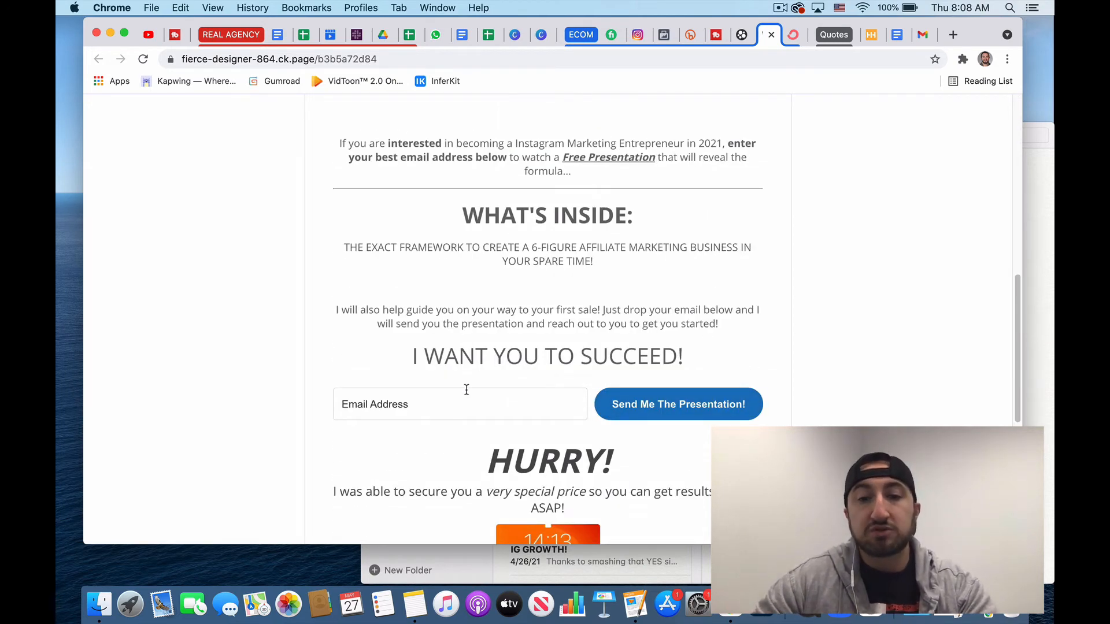
{"action": "scroll", "scroll_direction": "down", "scroll_amount": 3}
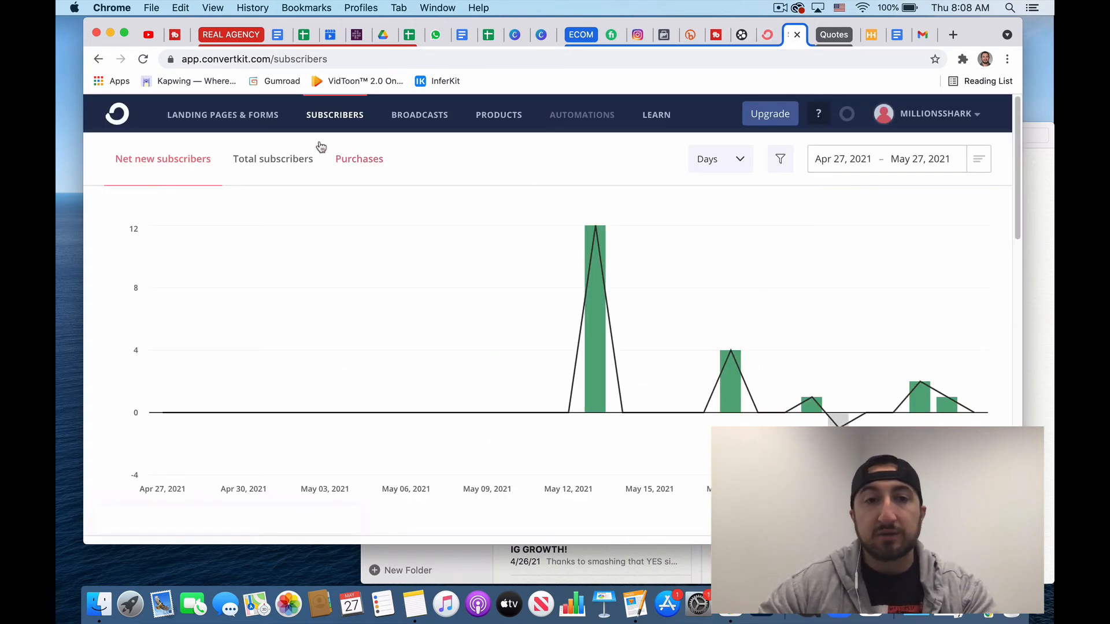
{"action": "left_click", "coordinate": [222, 115]}
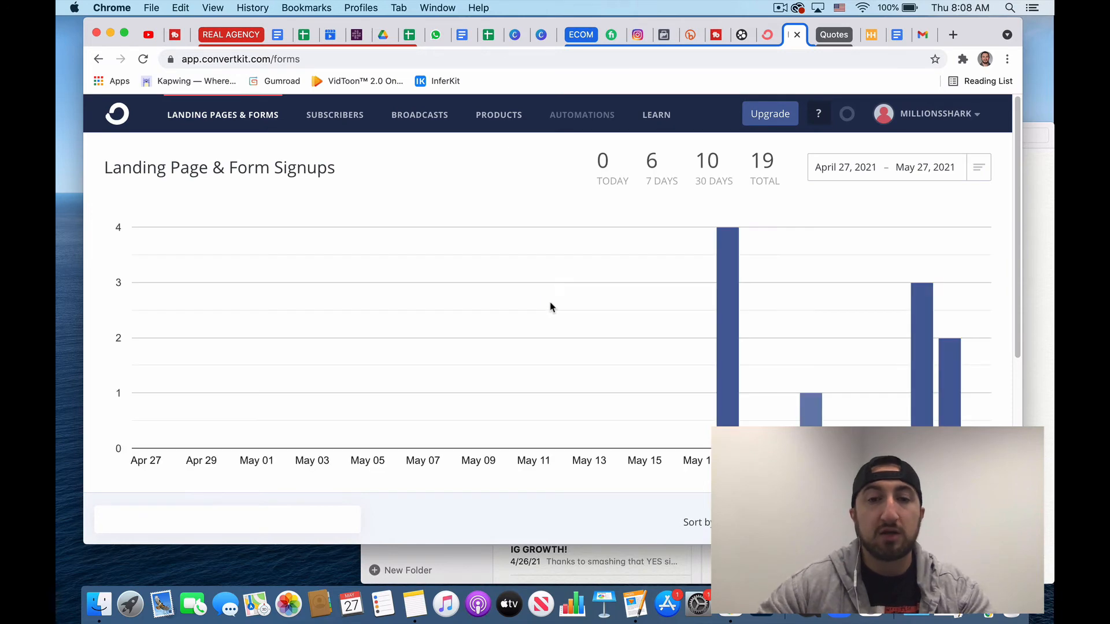
{"action": "scroll", "scroll_direction": "down", "scroll_amount": 3}
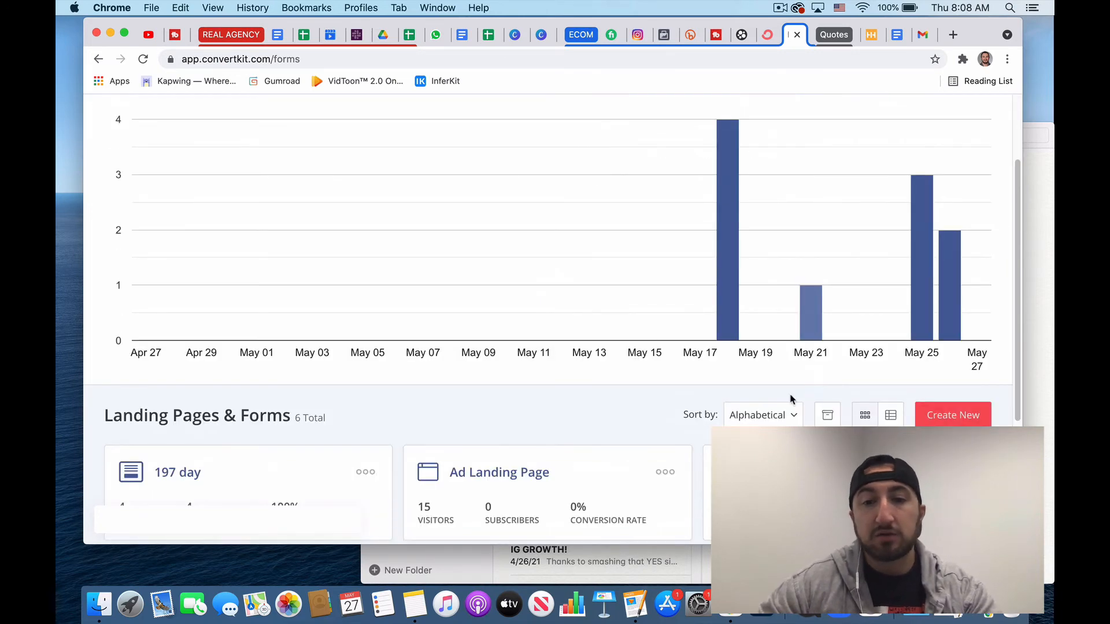
{"action": "scroll", "scroll_direction": "down", "scroll_amount": 3}
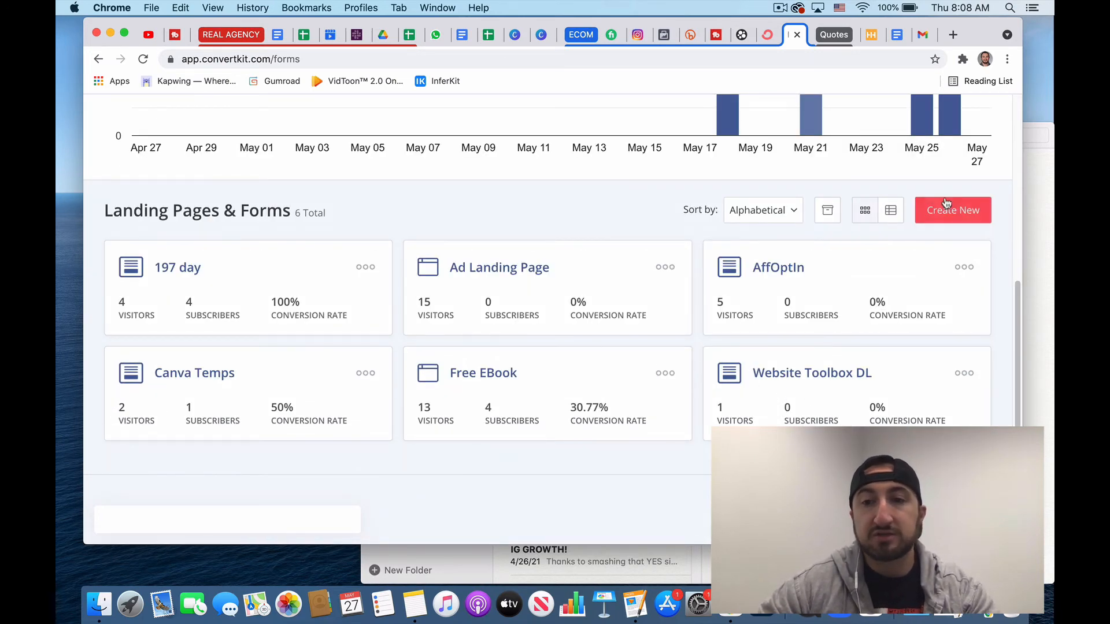
{"action": "left_click", "coordinate": [951, 210]}
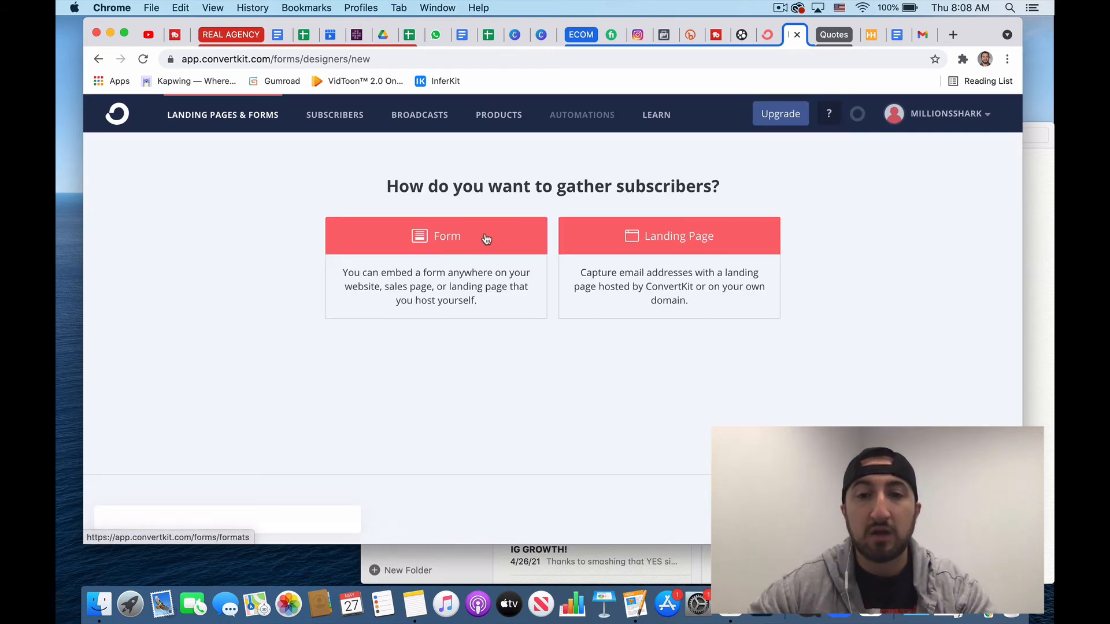
{"action": "mouse_move", "coordinate": [639, 220]}
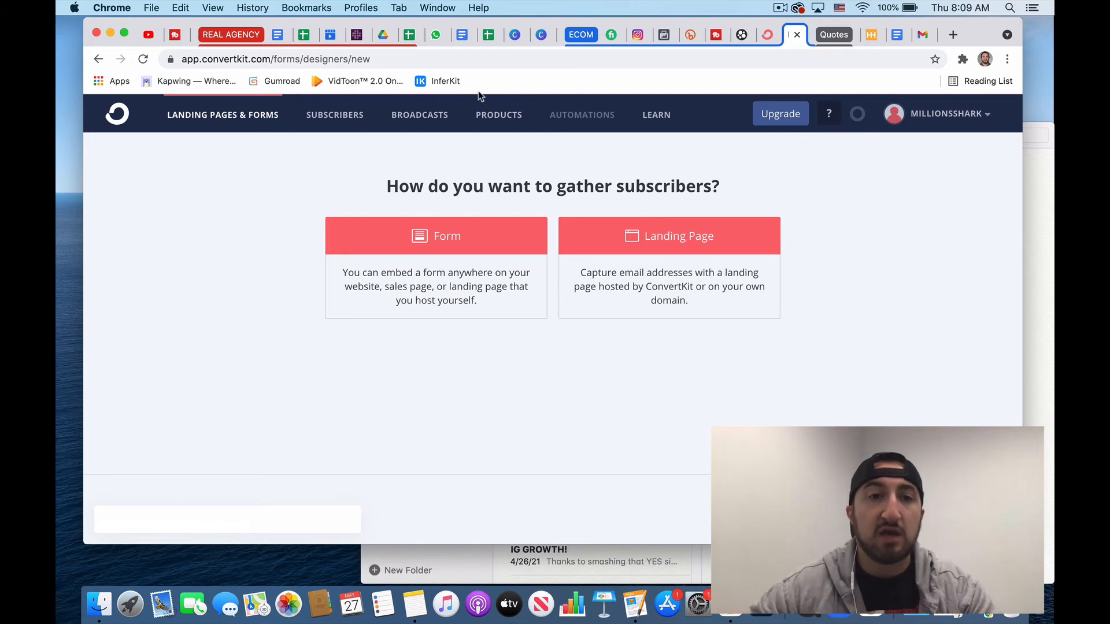
{"action": "left_click", "coordinate": [334, 114]}
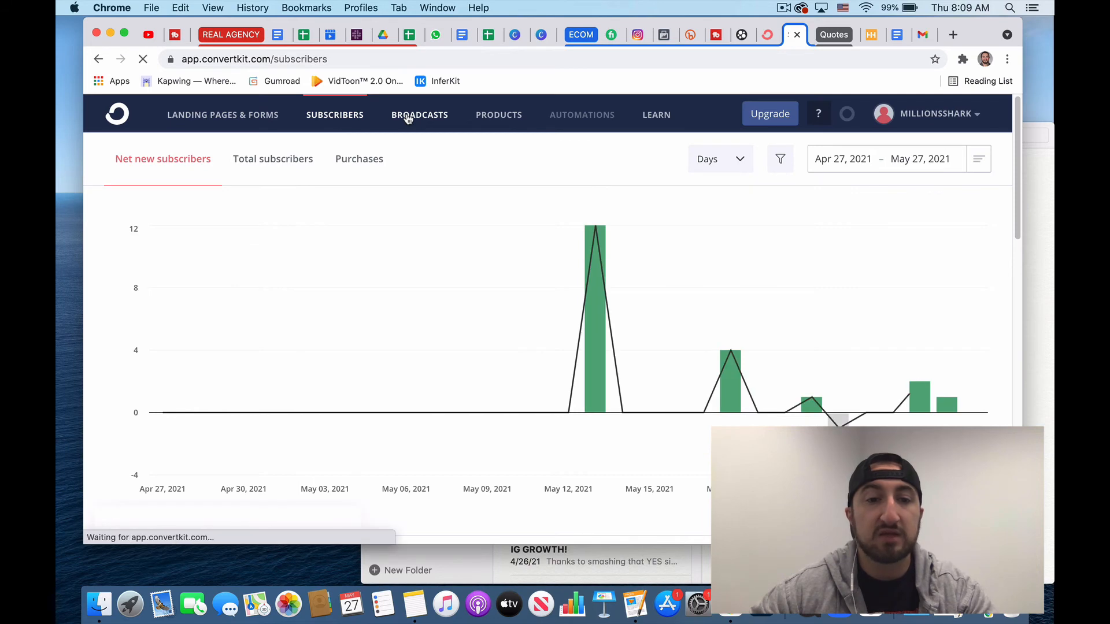
{"action": "left_click", "coordinate": [418, 115]}
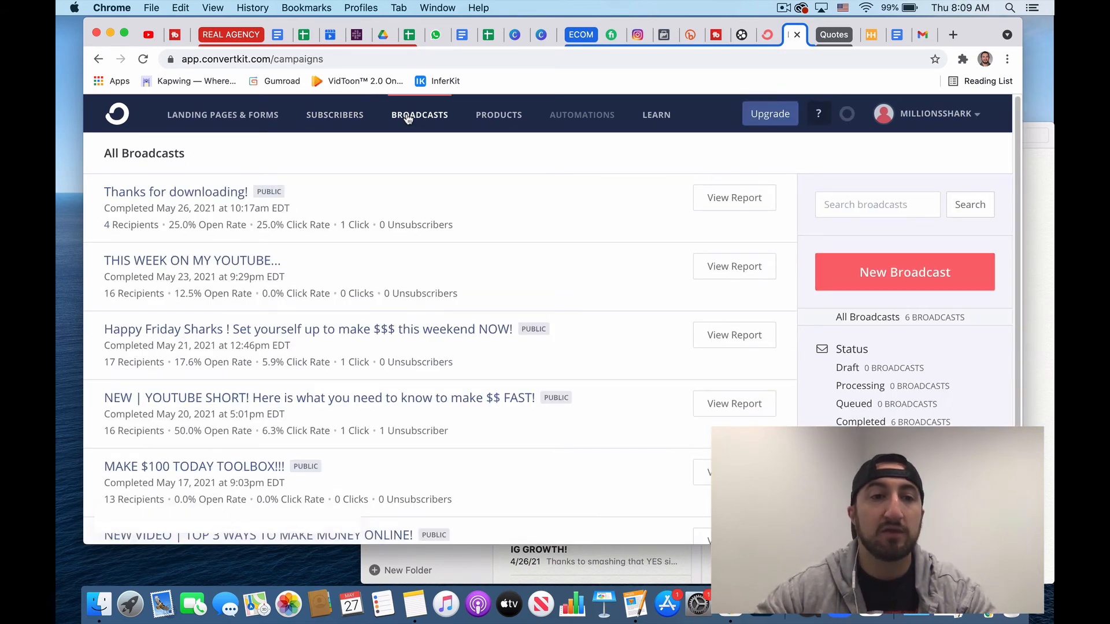
{"action": "mouse_move", "coordinate": [975, 308]}
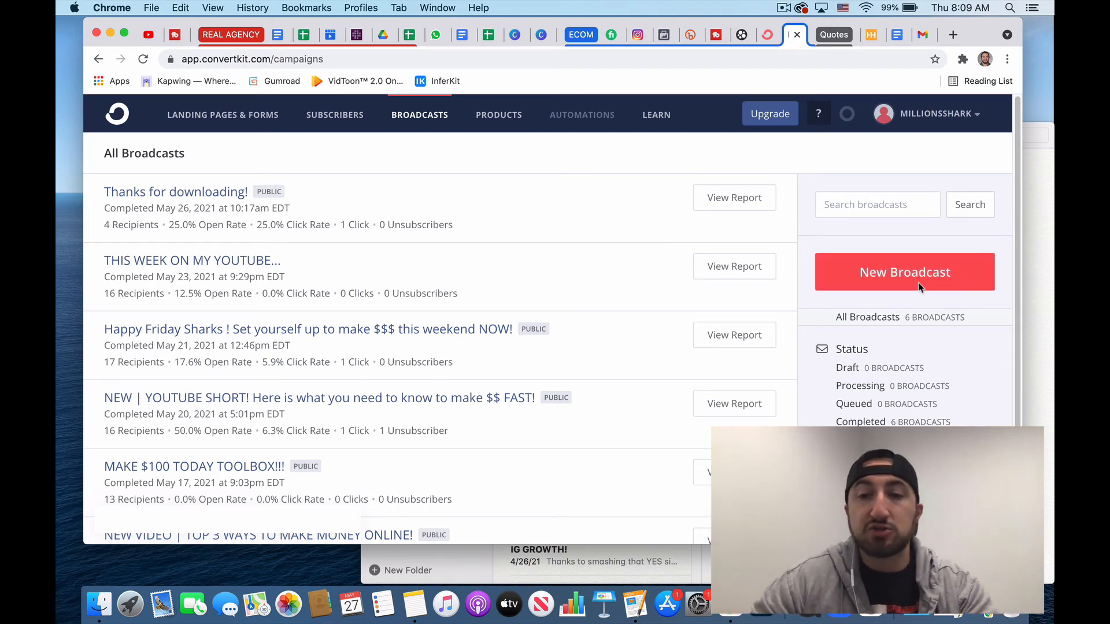
{"action": "mouse_move", "coordinate": [601, 120]}
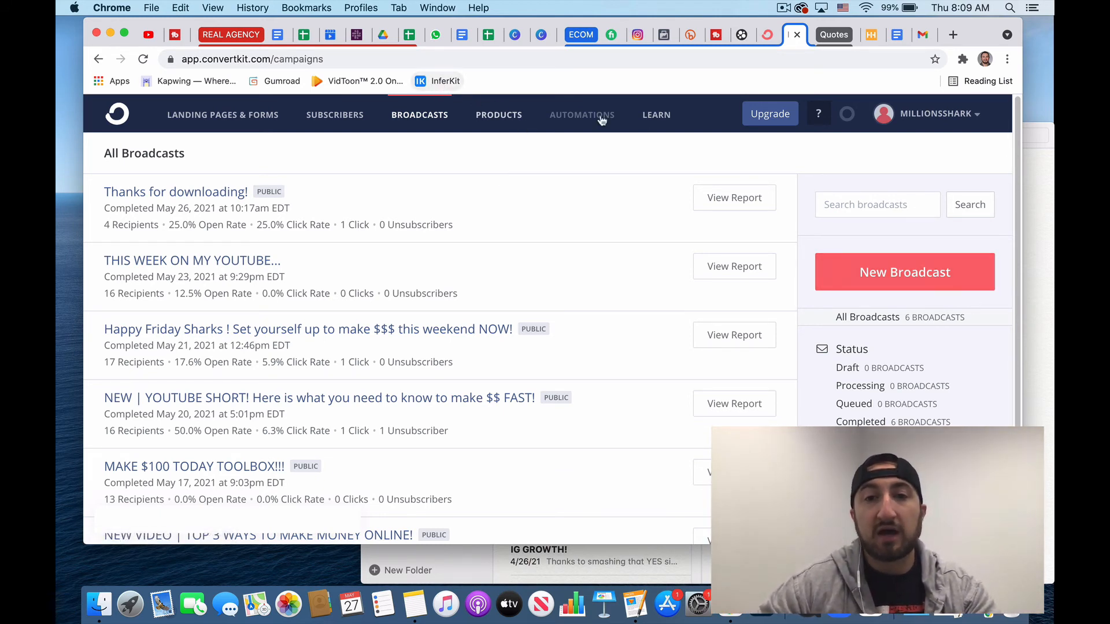
{"action": "mouse_move", "coordinate": [365, 182]}
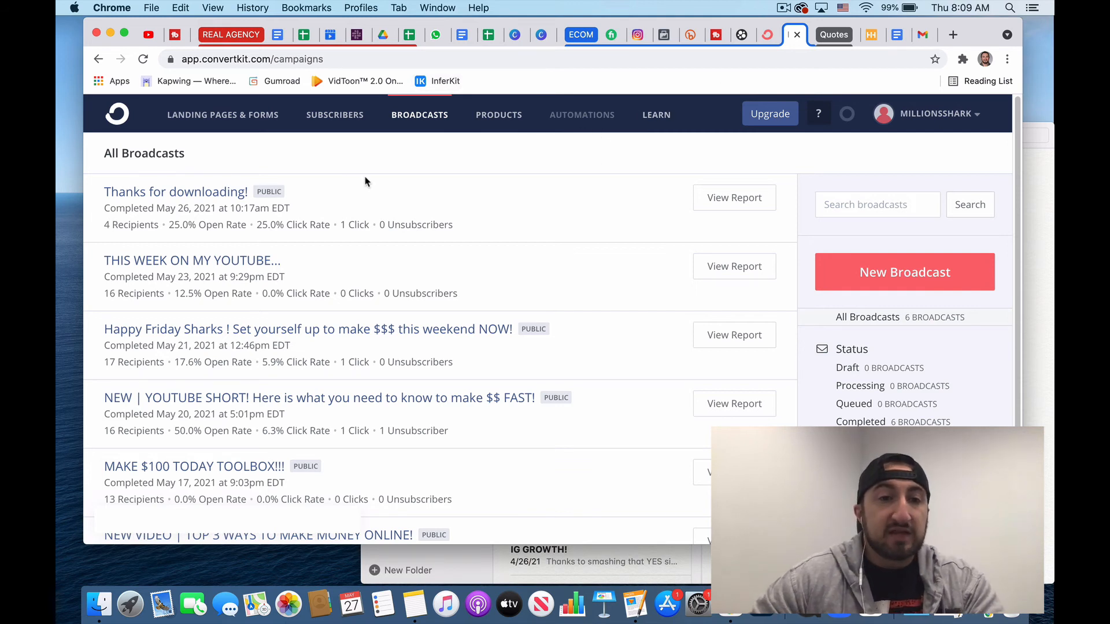
{"action": "mouse_move", "coordinate": [130, 224]}
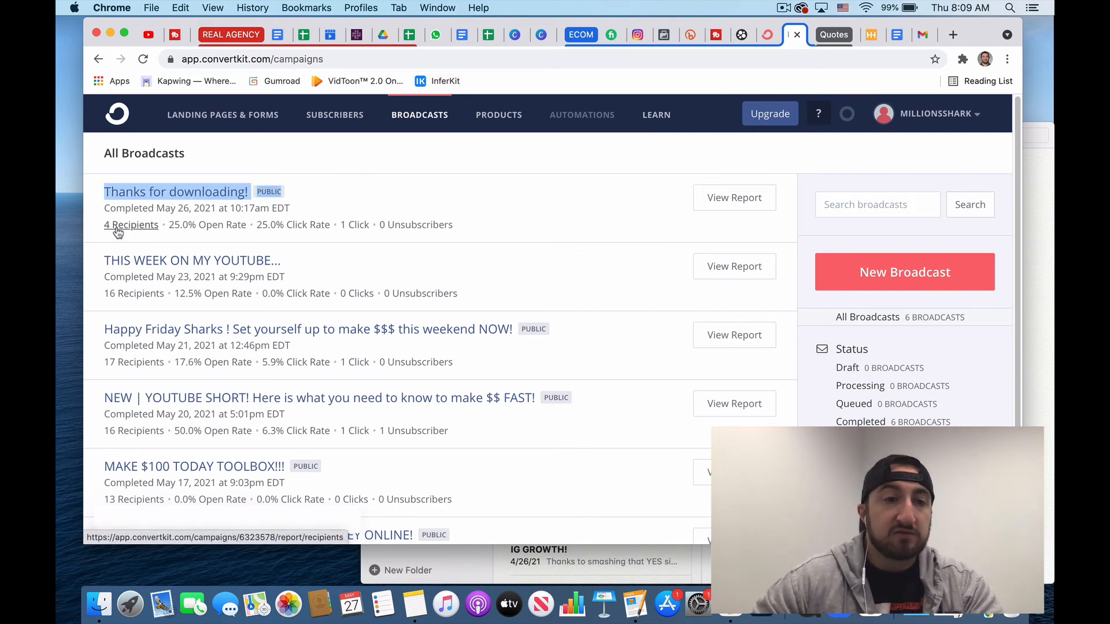
{"action": "mouse_move", "coordinate": [471, 161]}
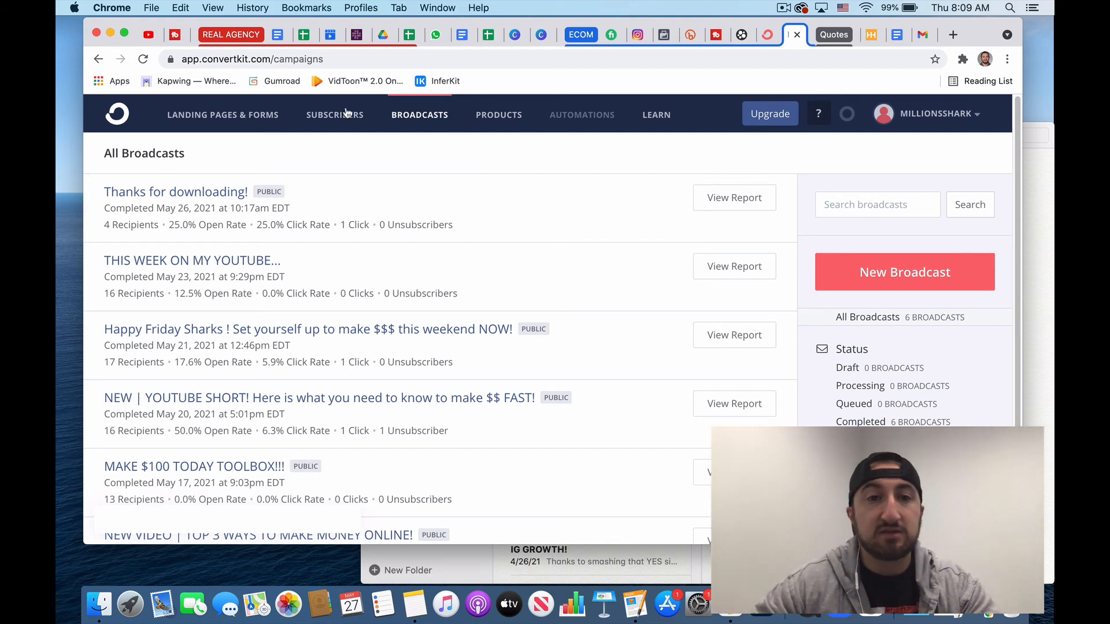
{"action": "left_click", "coordinate": [334, 114]}
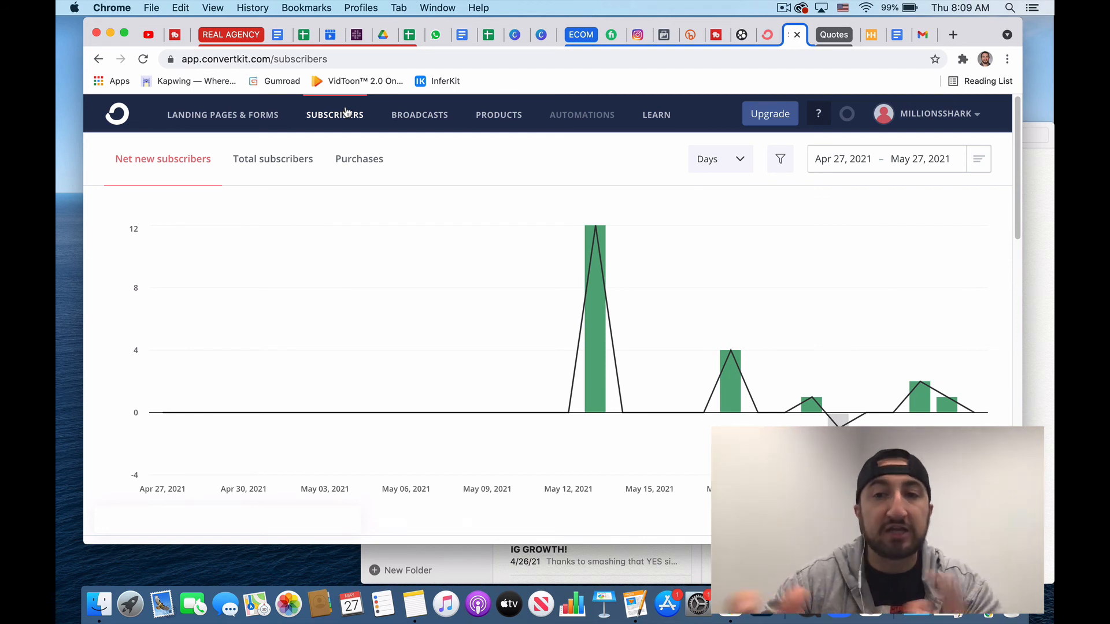
{"action": "mouse_move", "coordinate": [371, 115]}
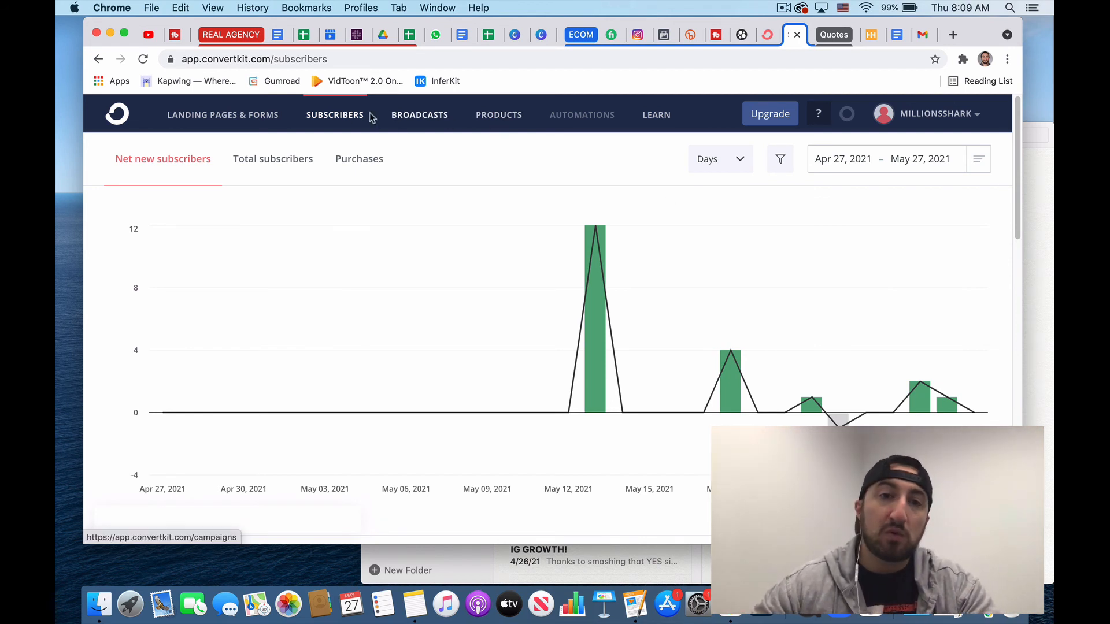
{"action": "mouse_move", "coordinate": [507, 139]}
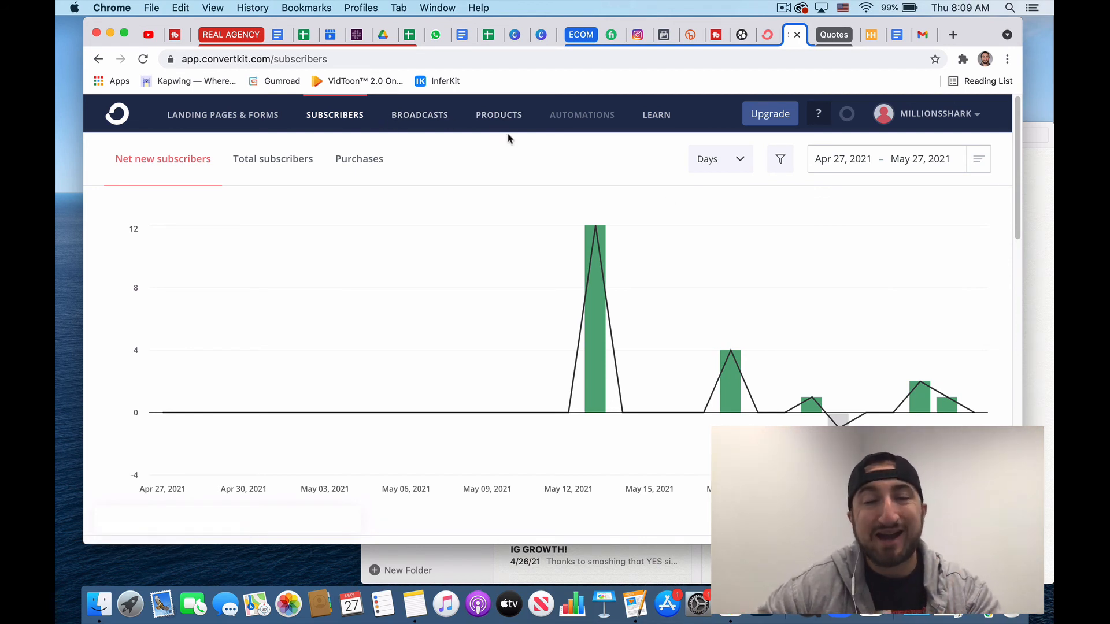